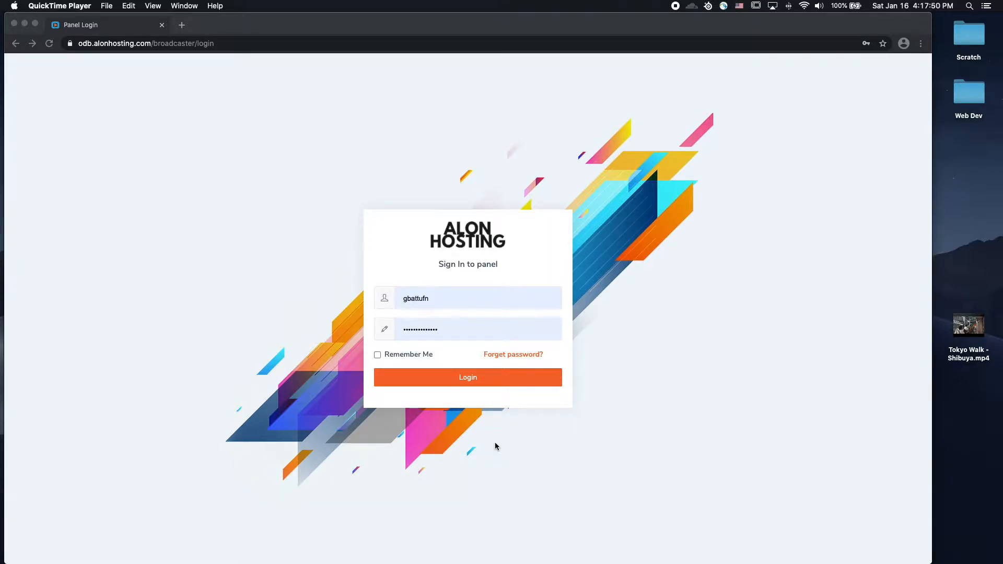
{"action": "mouse_move", "coordinate": [171, 159]}
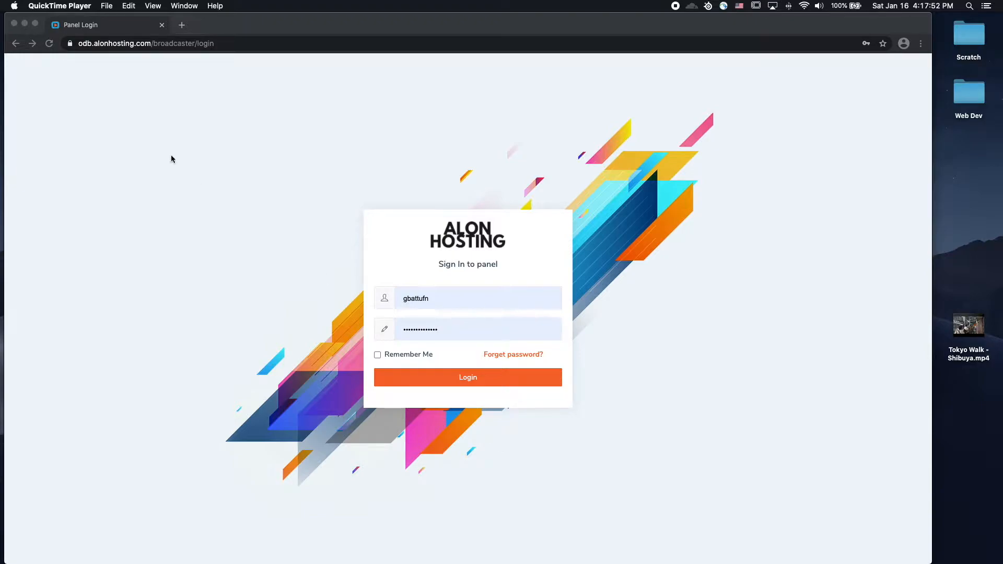
{"action": "mouse_move", "coordinate": [442, 260]}
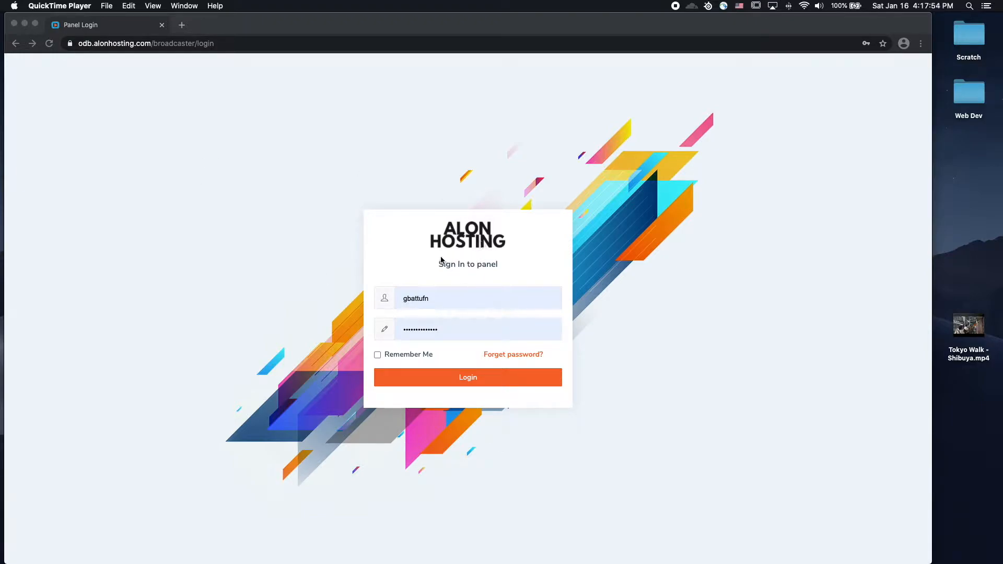
{"action": "mouse_move", "coordinate": [468, 377]}
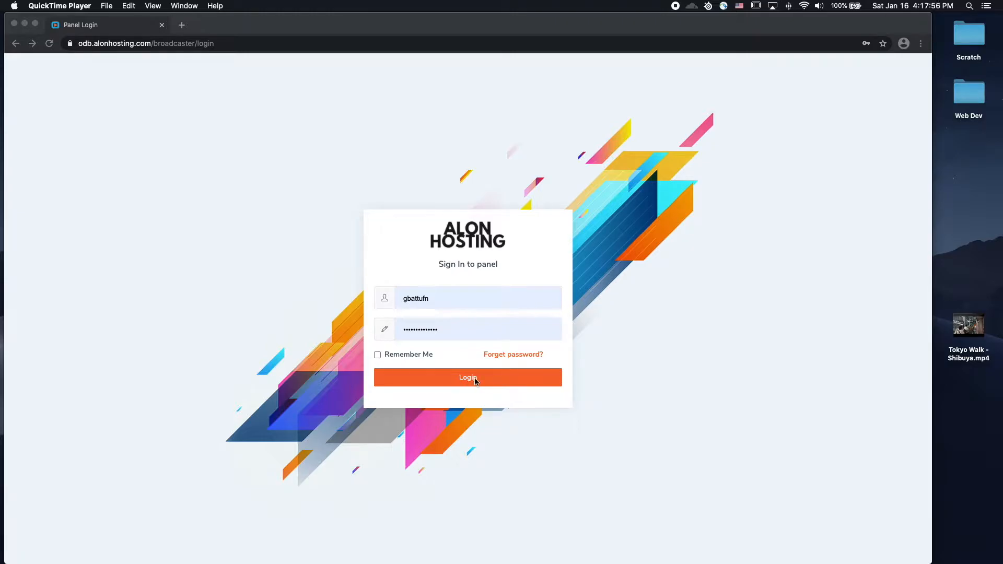
Log in and expand WebTV Management to list File Manager, Playlists and Scheduler pages
{"action": "left_click", "coordinate": [468, 378]}
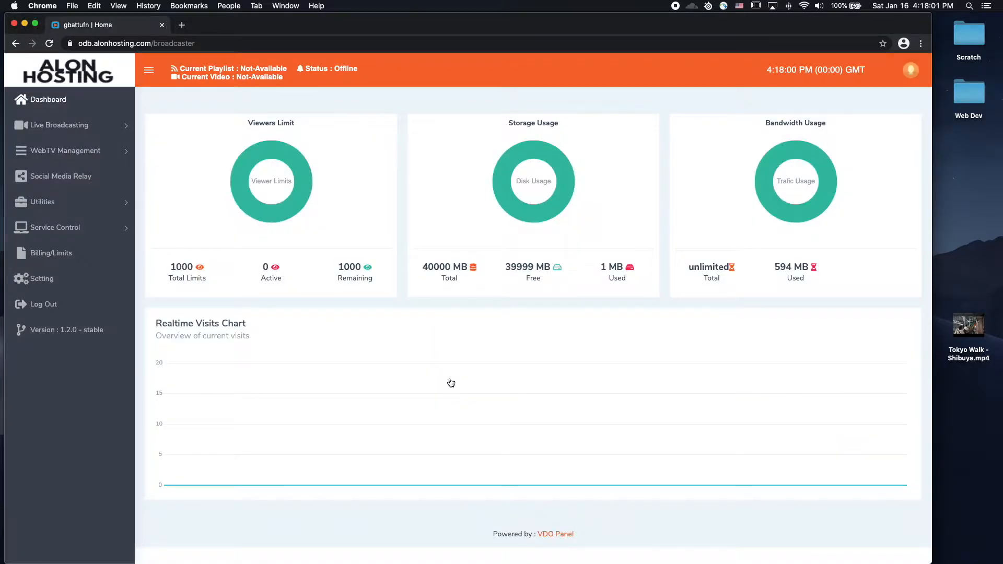
{"action": "mouse_move", "coordinate": [64, 176]}
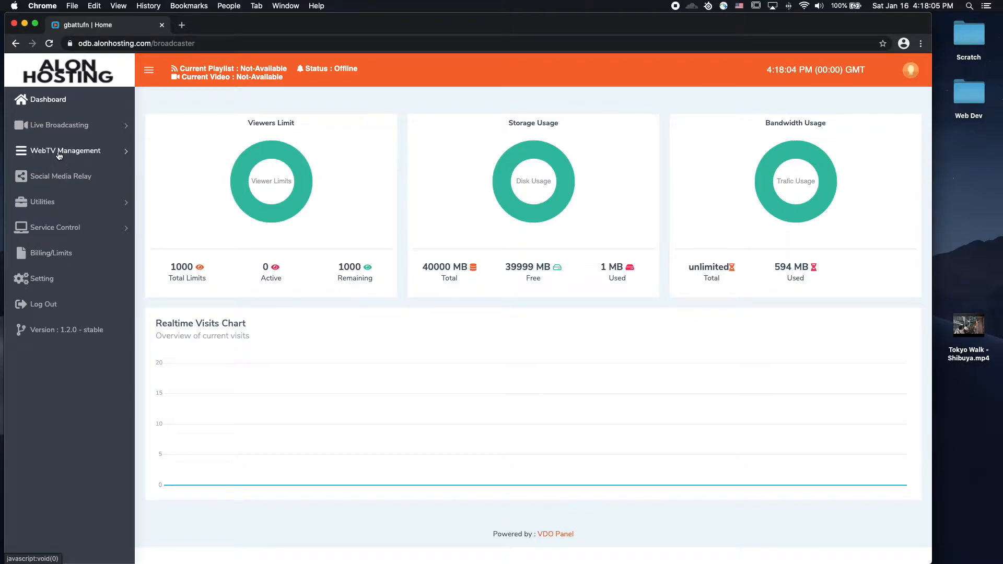
{"action": "left_click", "coordinate": [64, 150]}
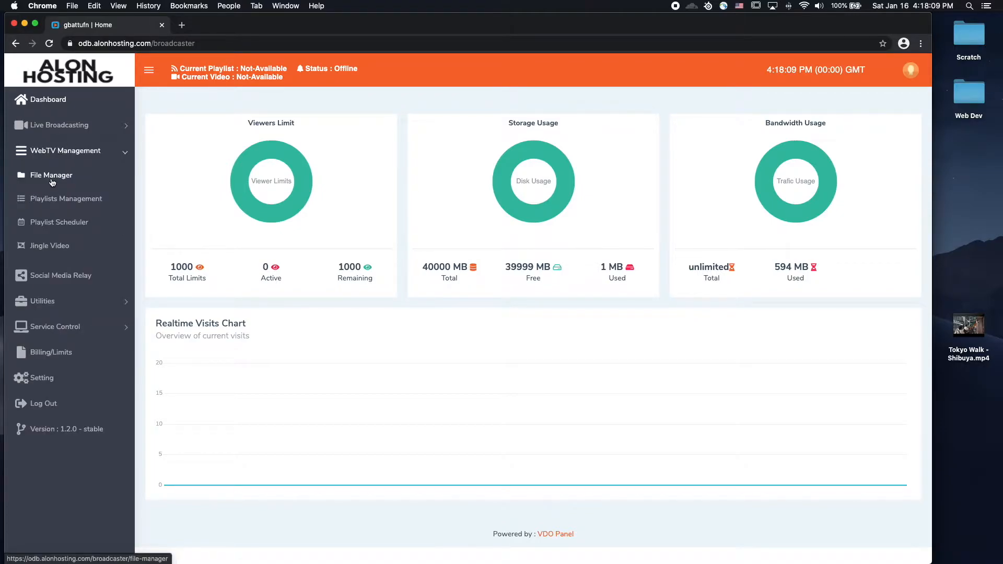
Open File Manager and drop Tokyo Walk - Shibuya.mp4 (1 GB) into the upload area
{"action": "left_click", "coordinate": [51, 174]}
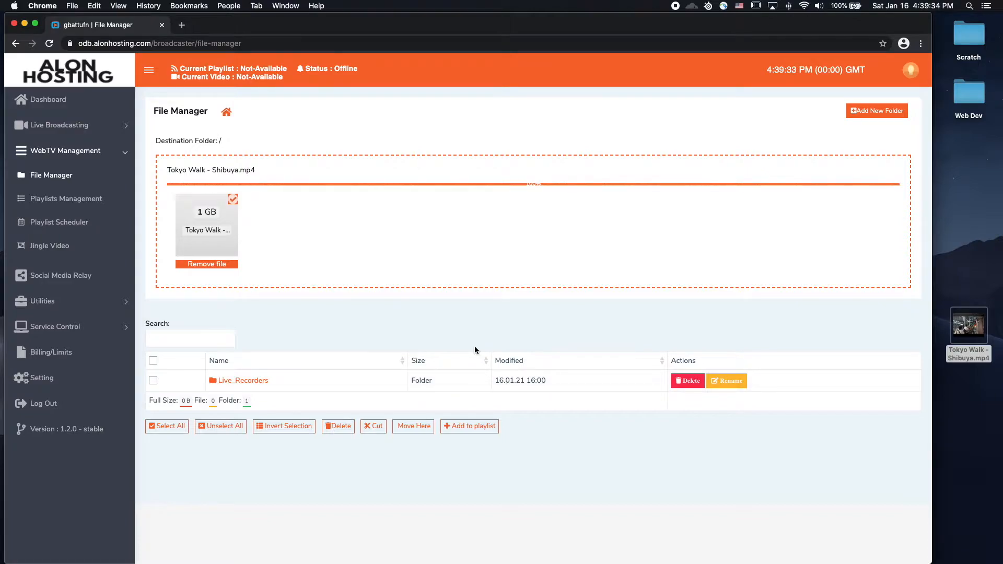
{"action": "mouse_move", "coordinate": [261, 224]}
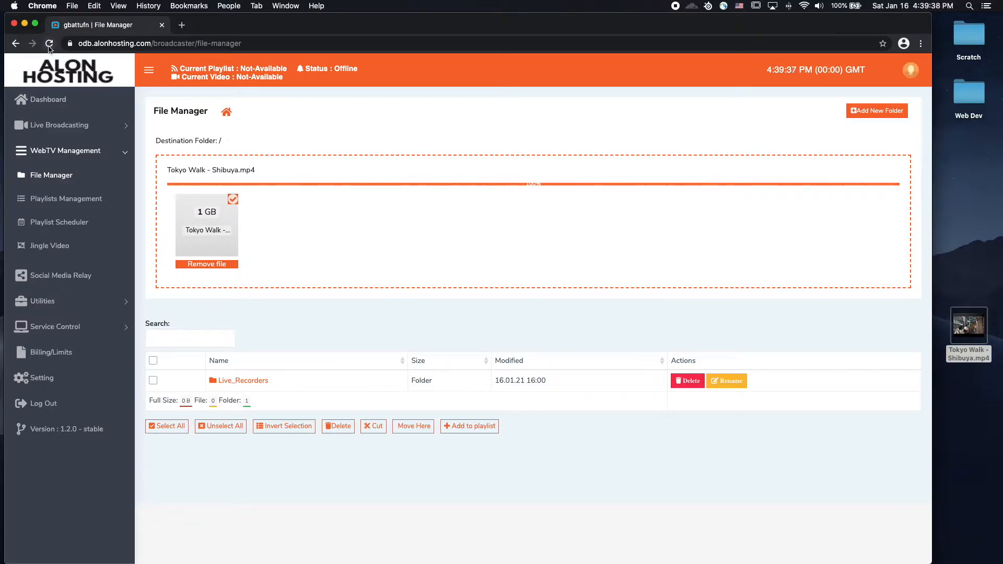
Reload File Manager so tokyo-walk-shibuya.mp4 (917.12 MB) appears in the file list
{"action": "left_click", "coordinate": [50, 43]}
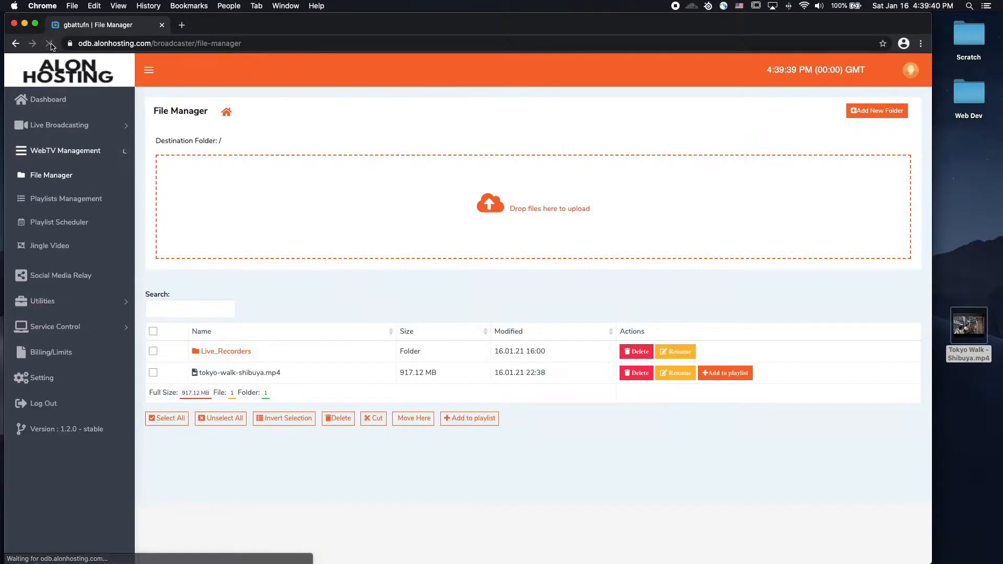
{"action": "left_click", "coordinate": [50, 43]}
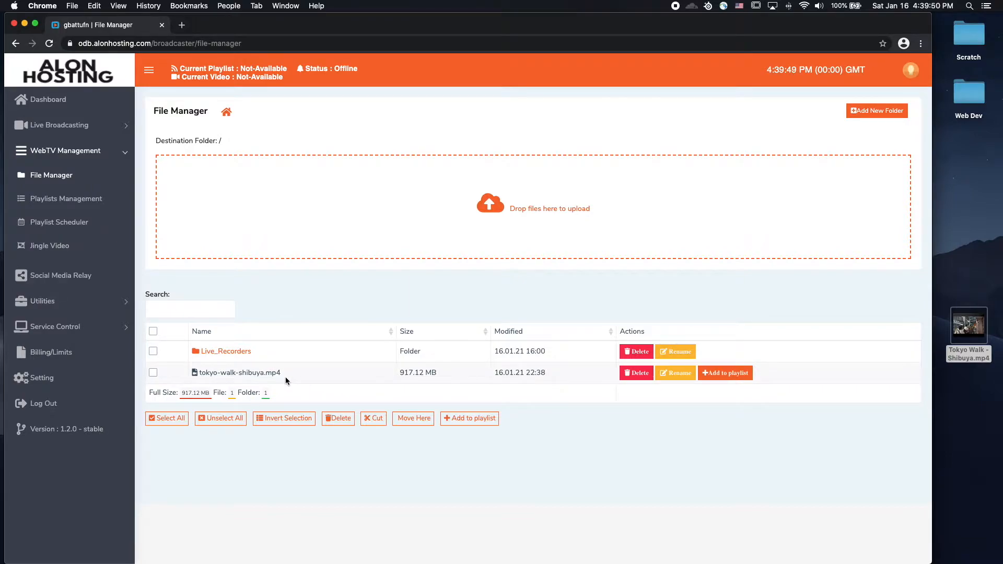
{"action": "mouse_move", "coordinate": [456, 382]}
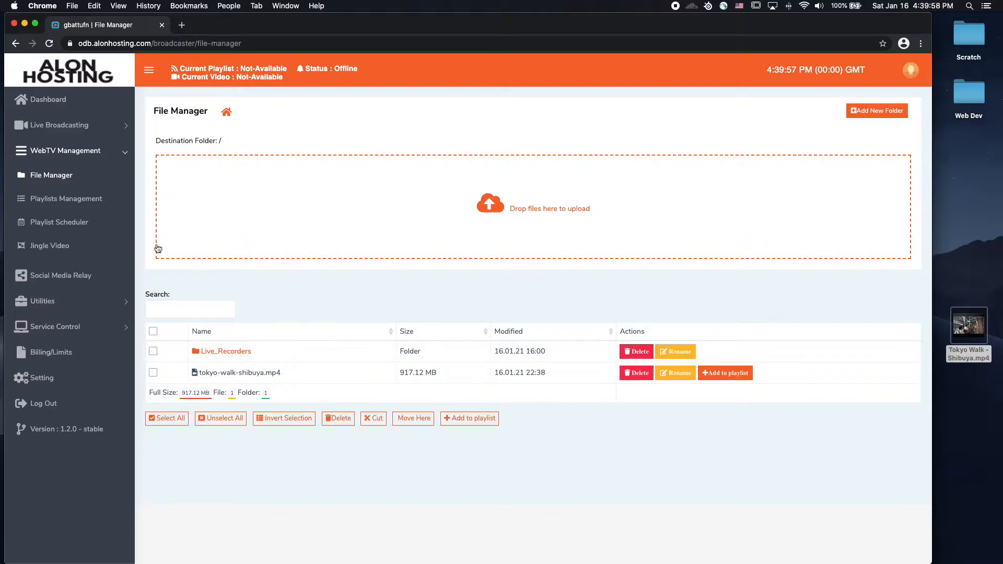
{"action": "mouse_move", "coordinate": [66, 199]}
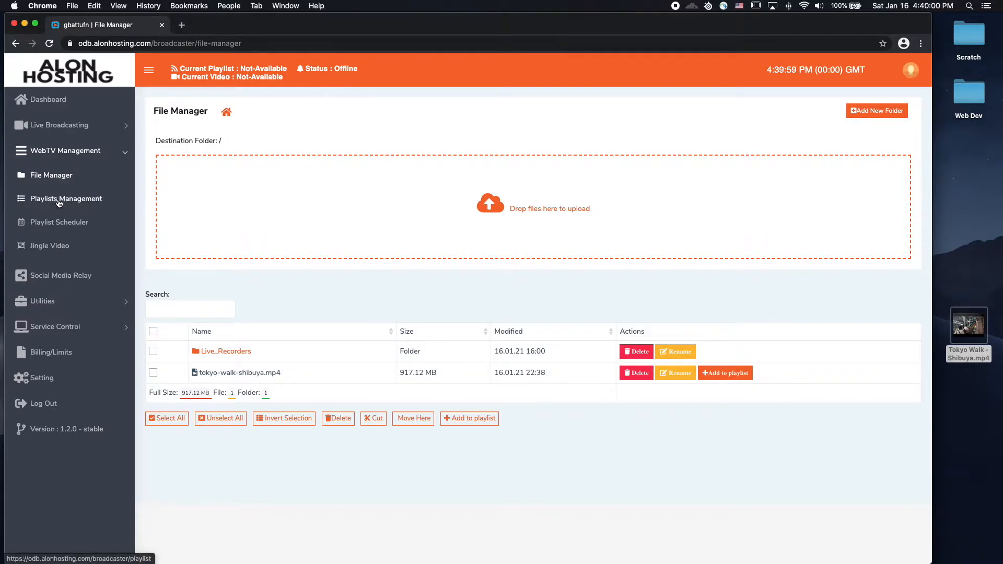
Open Playlists Management to view the existing Daily and default playlists
{"action": "left_click", "coordinate": [66, 199]}
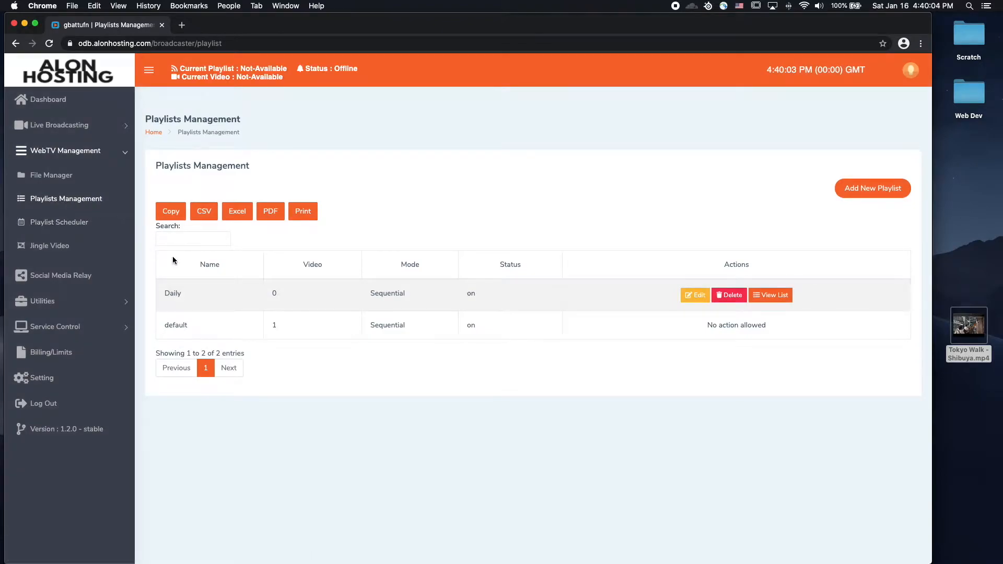
{"action": "mouse_move", "coordinate": [165, 325]}
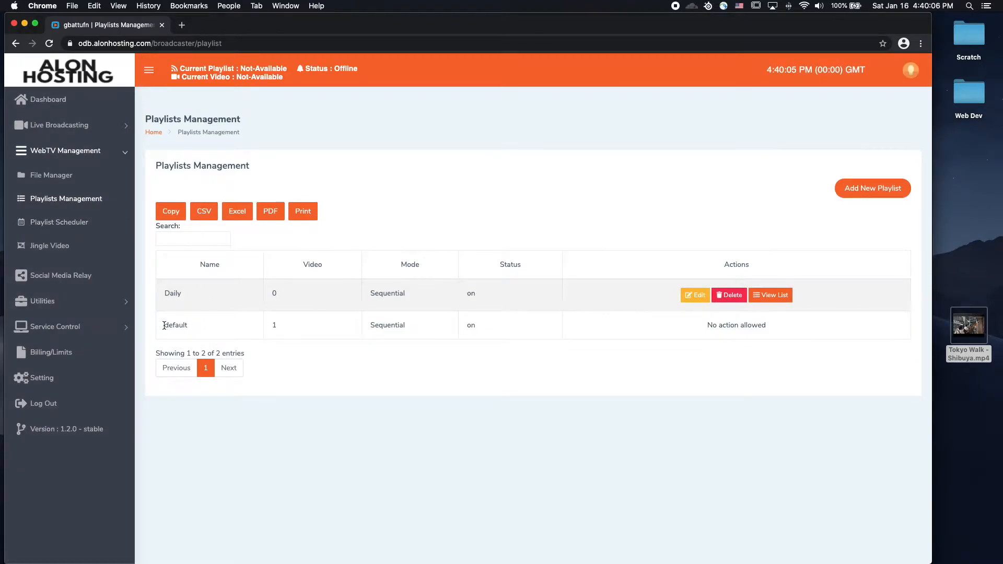
{"action": "double_click", "coordinate": [174, 325]}
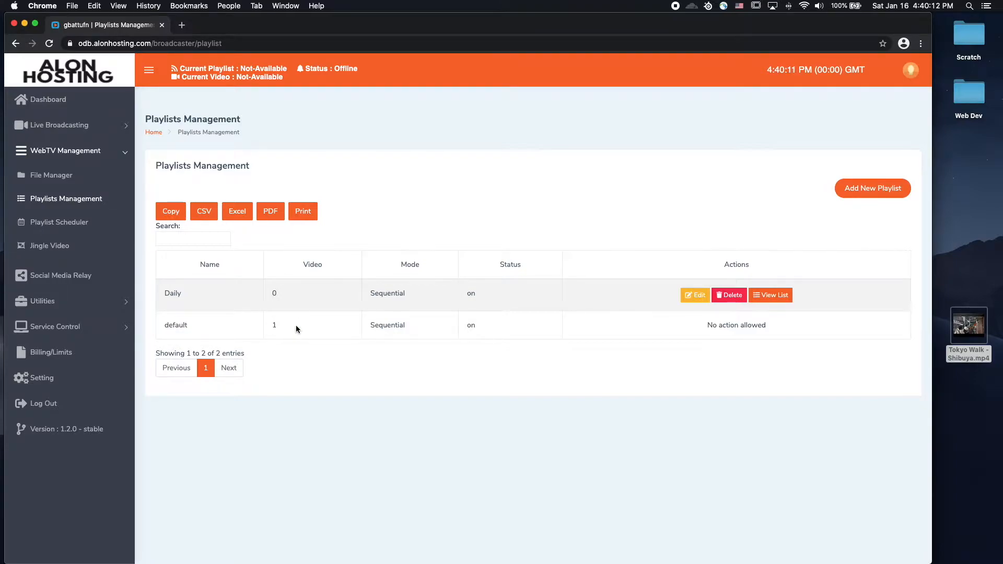
{"action": "mouse_move", "coordinate": [872, 188]}
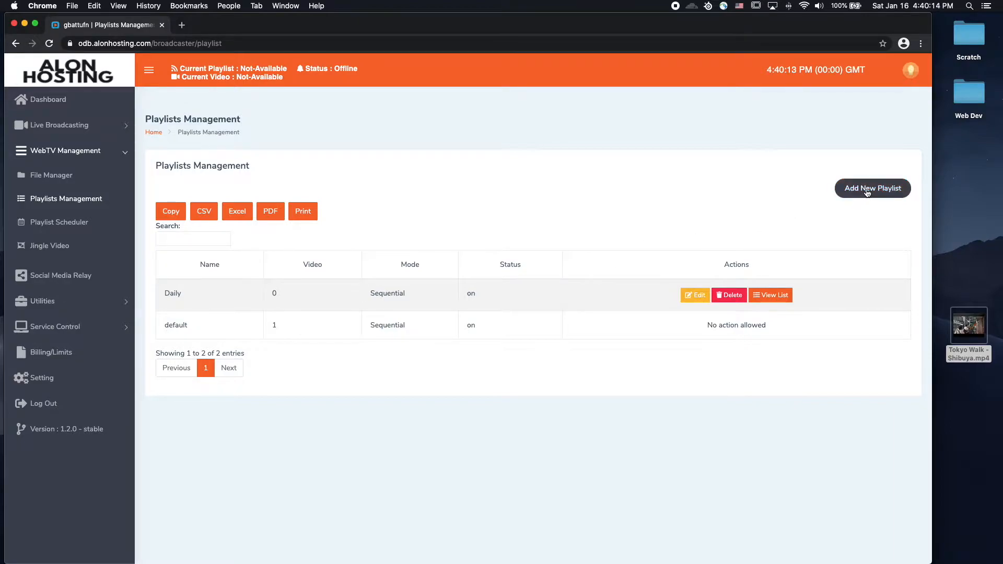
{"action": "left_click", "coordinate": [873, 188]}
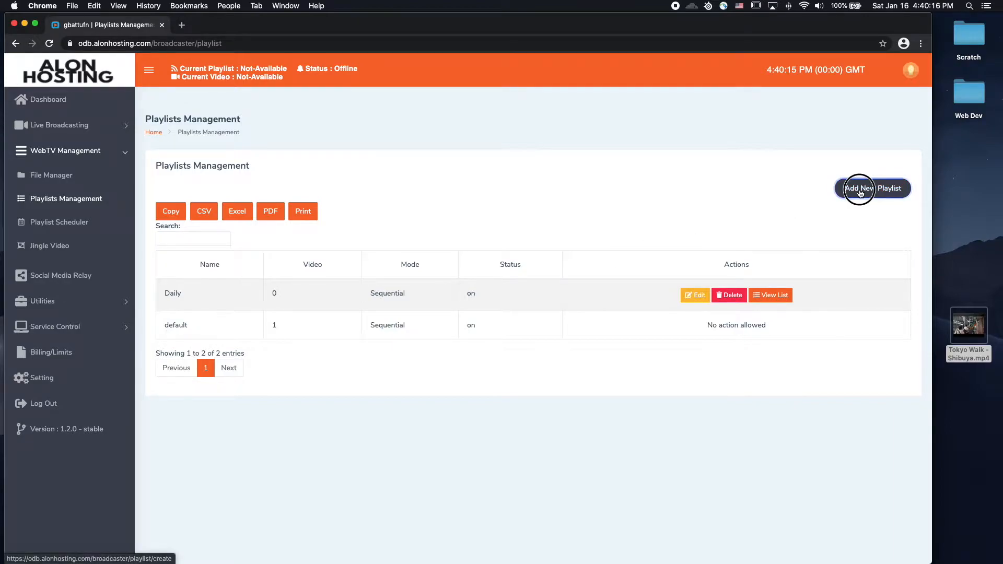
Create the Daily2 playlist with Sequential mode and status on
{"action": "left_click", "coordinate": [872, 188]}
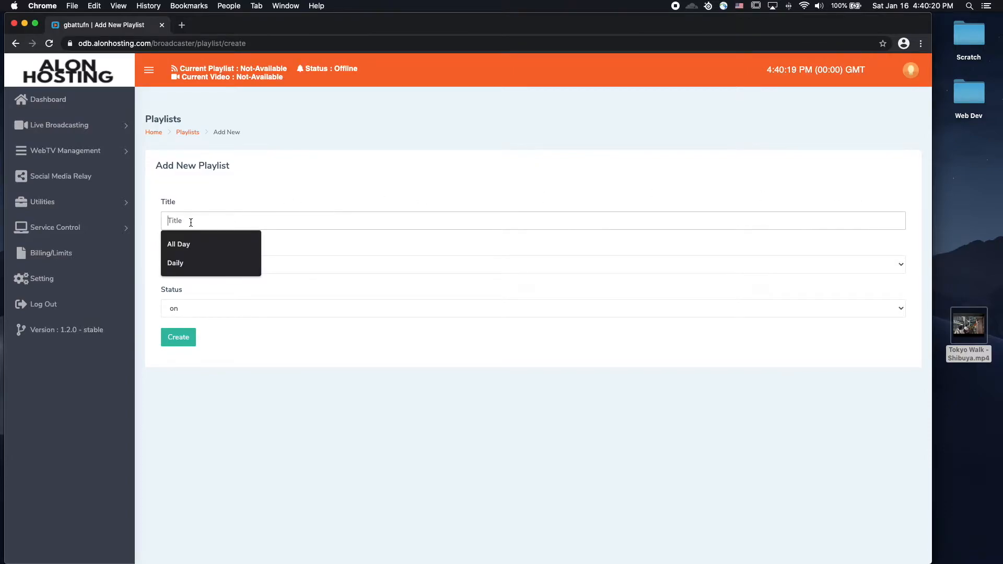
{"action": "left_click", "coordinate": [175, 263]}
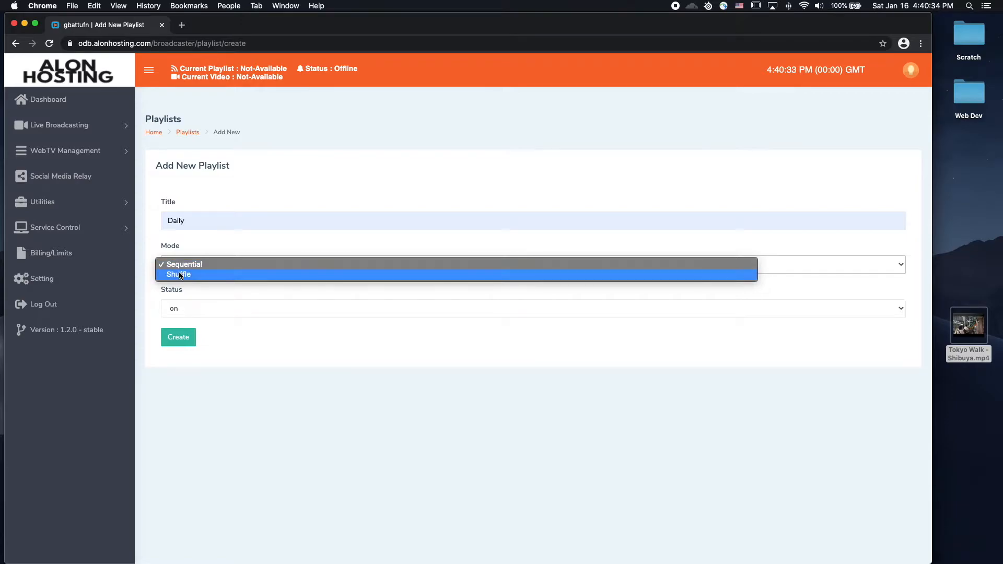
{"action": "left_click", "coordinate": [183, 265]}
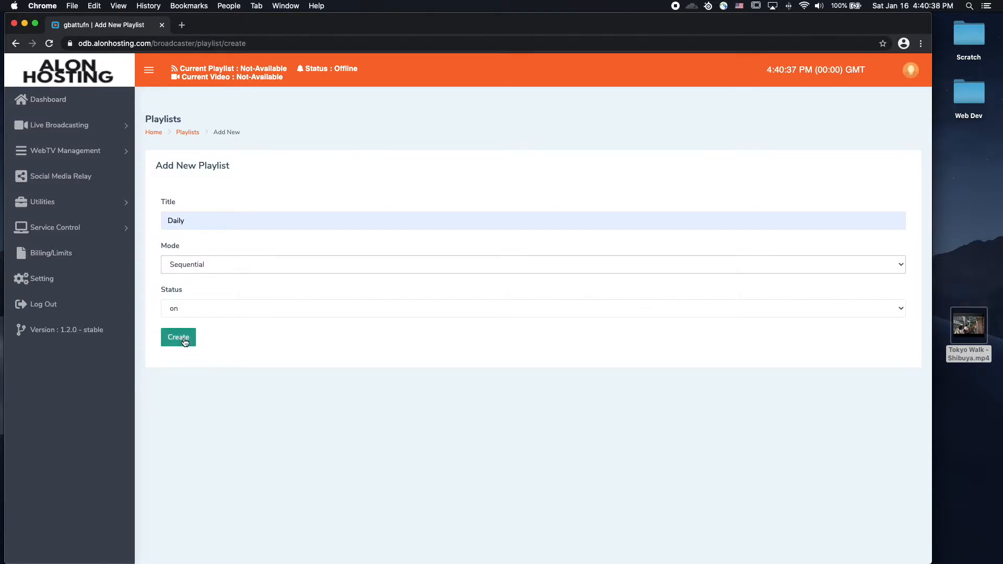
{"action": "left_click", "coordinate": [177, 337]}
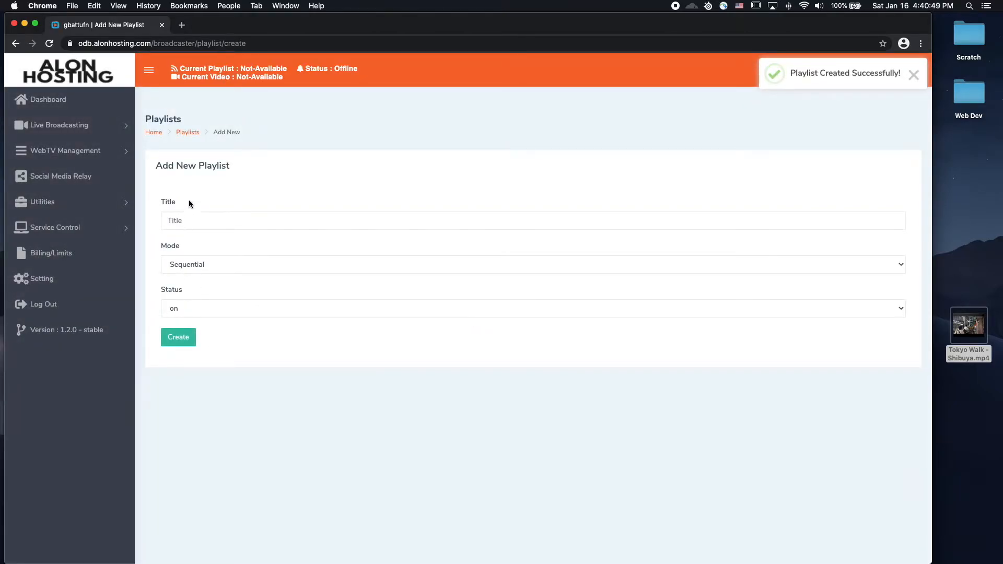
{"action": "mouse_move", "coordinate": [187, 132]}
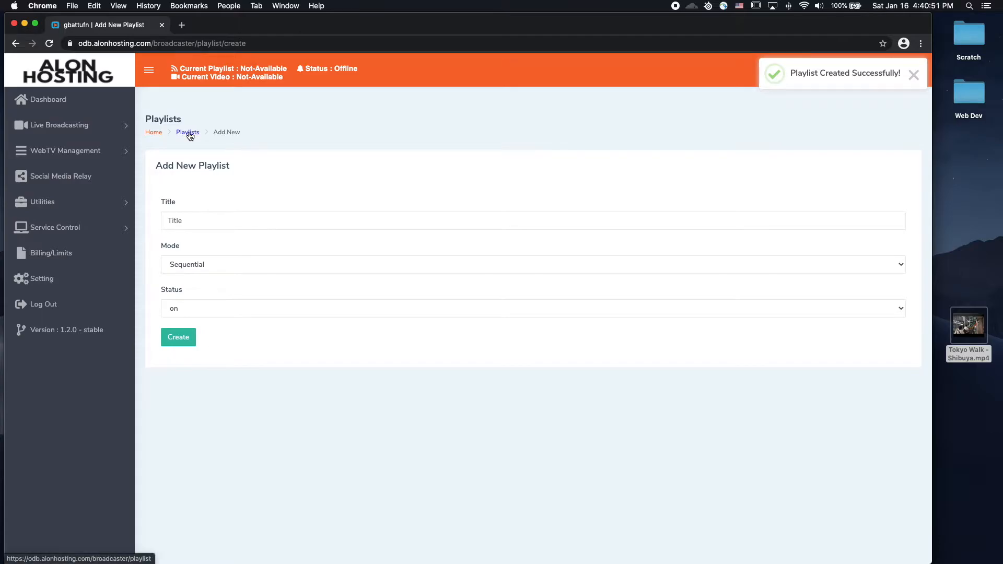
Go back via the Playlists breadcrumb to see Daily2, Daily and default listed
{"action": "left_click", "coordinate": [188, 132]}
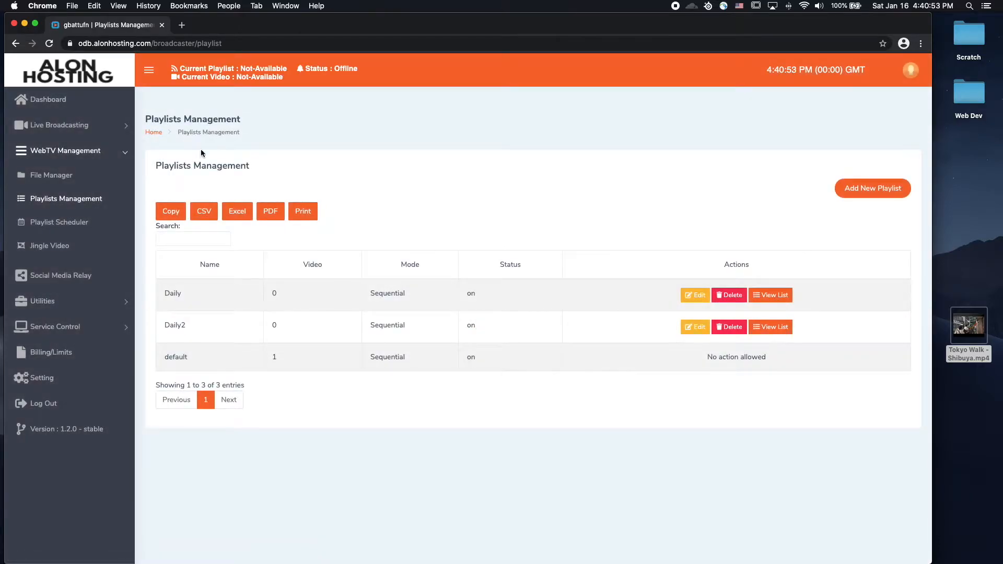
{"action": "mouse_move", "coordinate": [188, 323]}
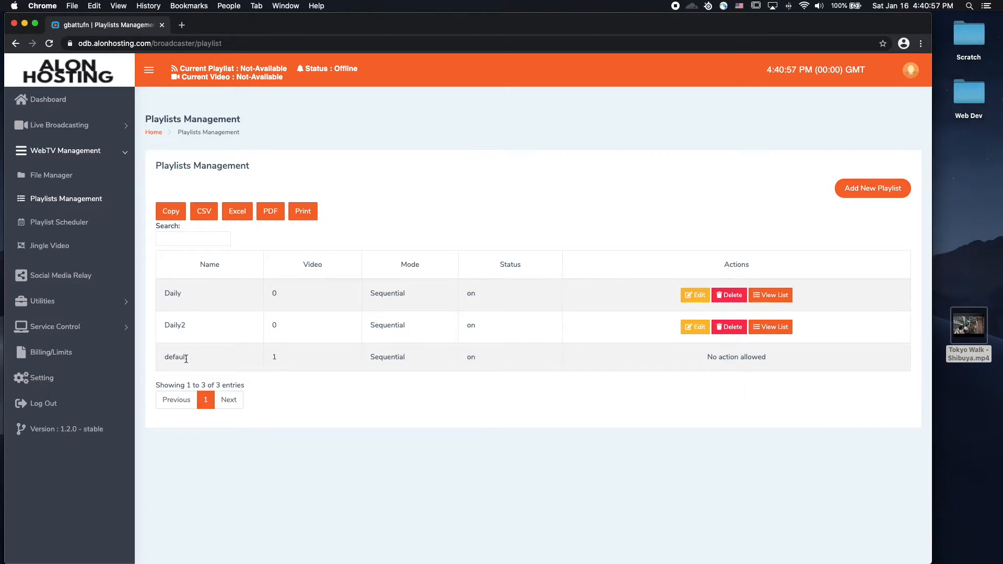
{"action": "mouse_move", "coordinate": [193, 319]}
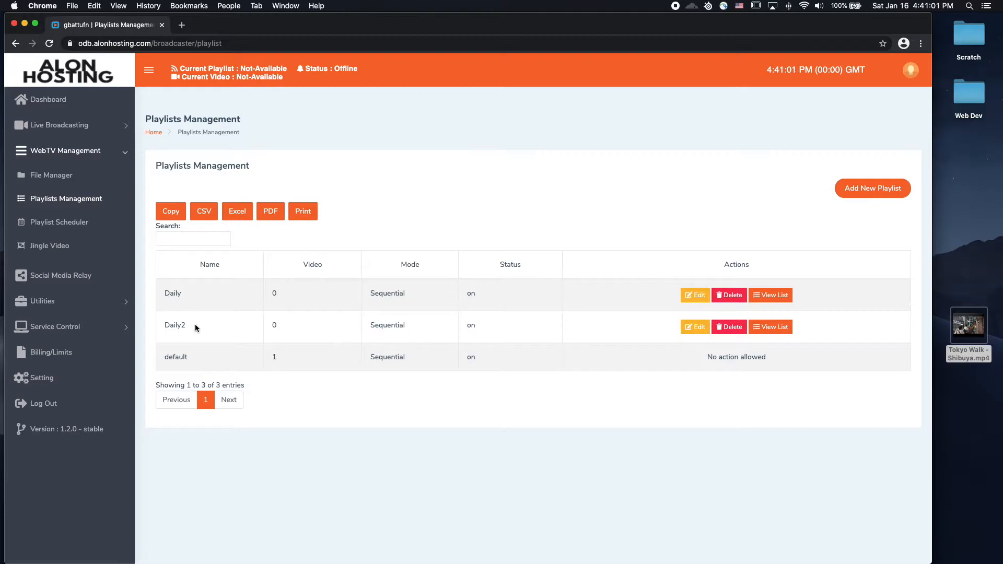
{"action": "mouse_move", "coordinate": [185, 326]}
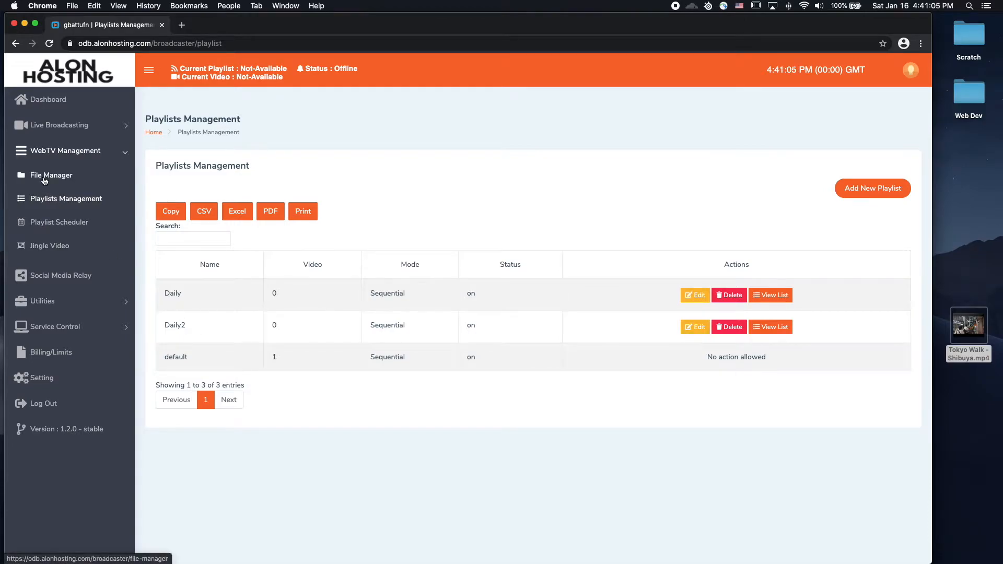
From File Manager, add tokyo-walk-shibuya.mp4 to the Daily playlist
{"action": "left_click", "coordinate": [50, 174]}
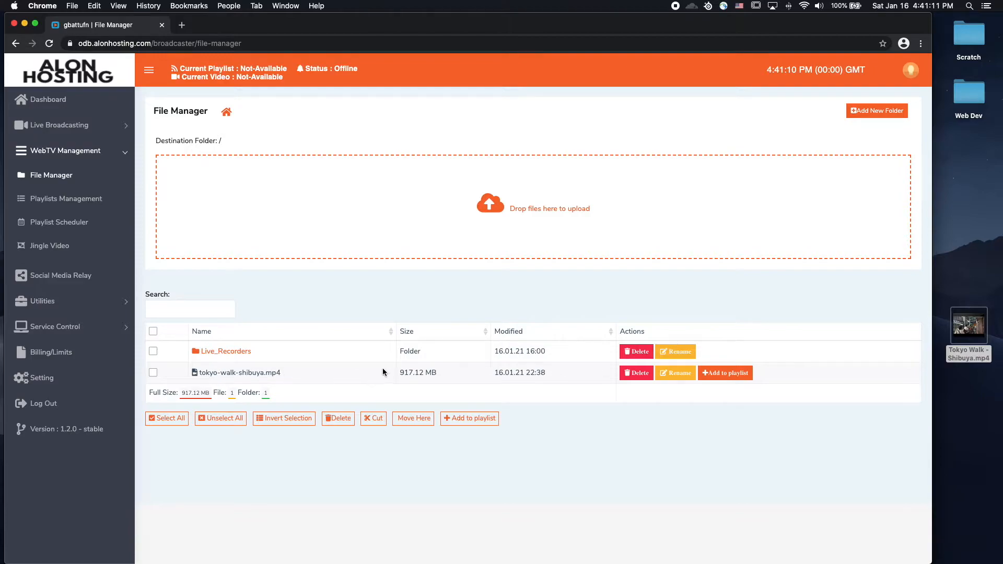
{"action": "mouse_move", "coordinate": [726, 373]}
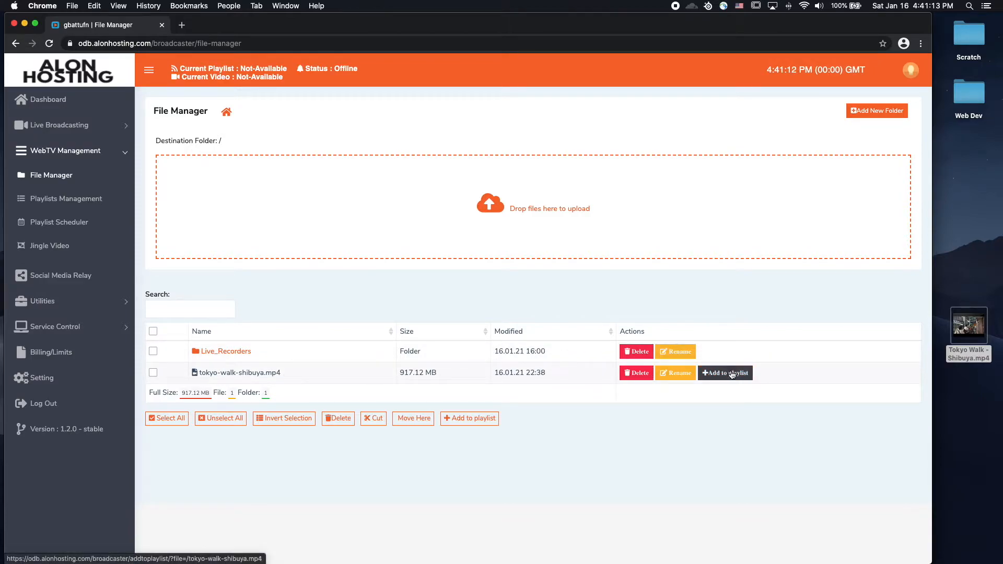
{"action": "left_click", "coordinate": [724, 373]}
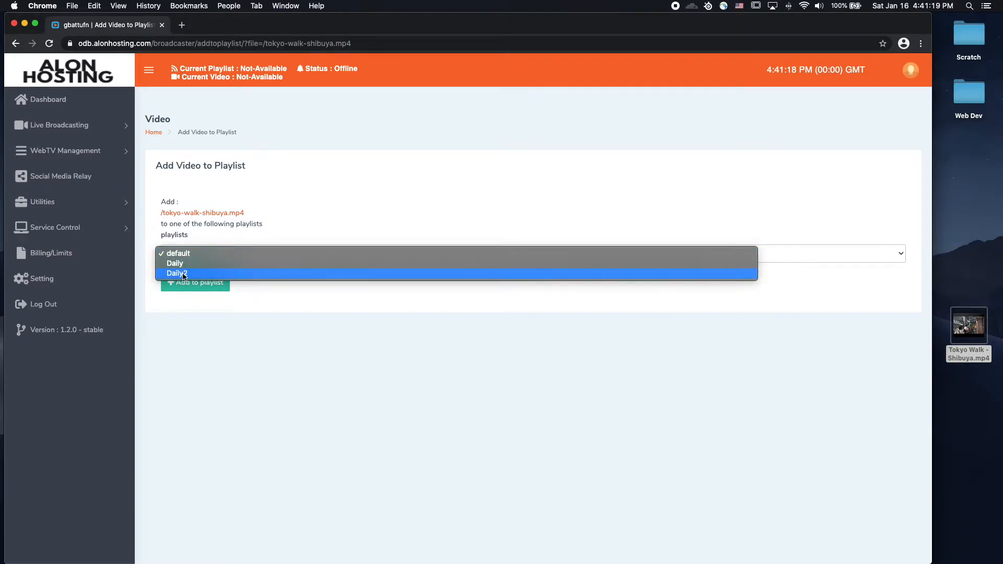
{"action": "mouse_move", "coordinate": [176, 263]}
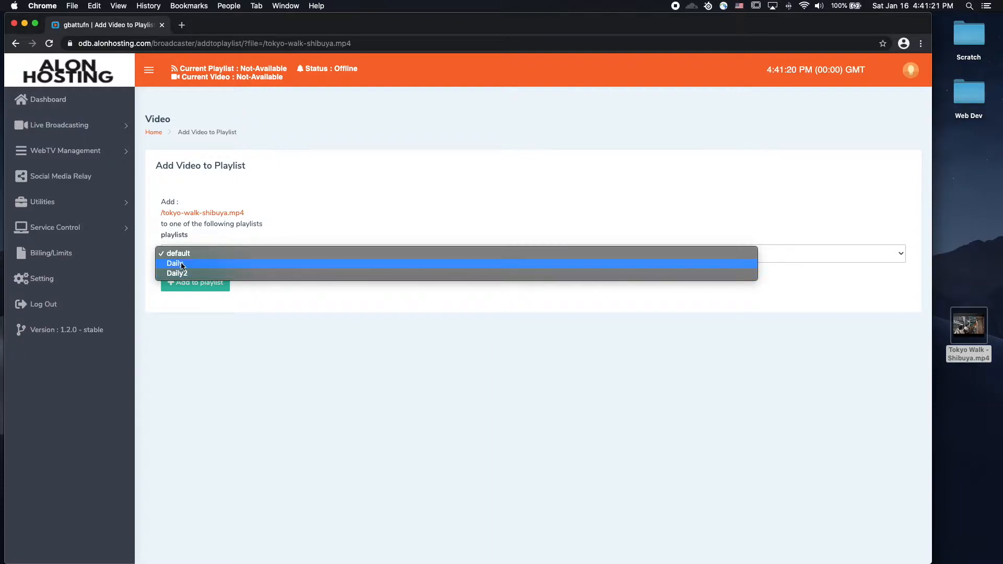
{"action": "left_click", "coordinate": [175, 262]}
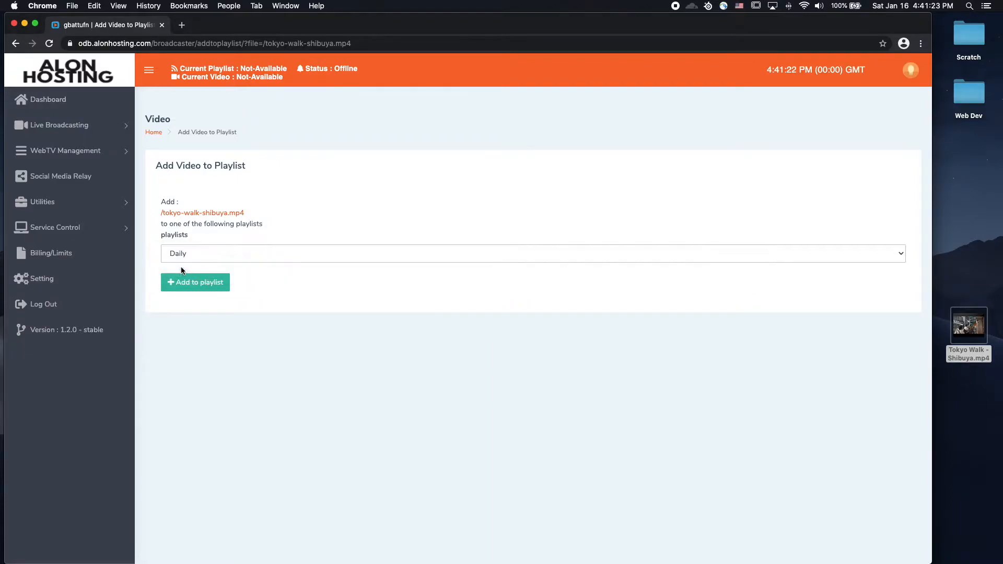
{"action": "left_click", "coordinate": [195, 282]}
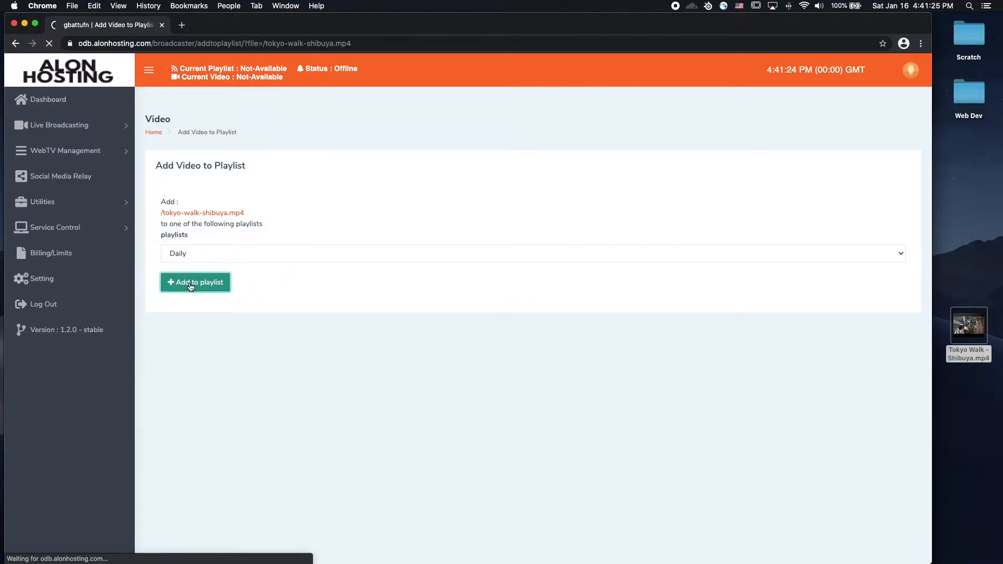
{"action": "left_click", "coordinate": [195, 283]}
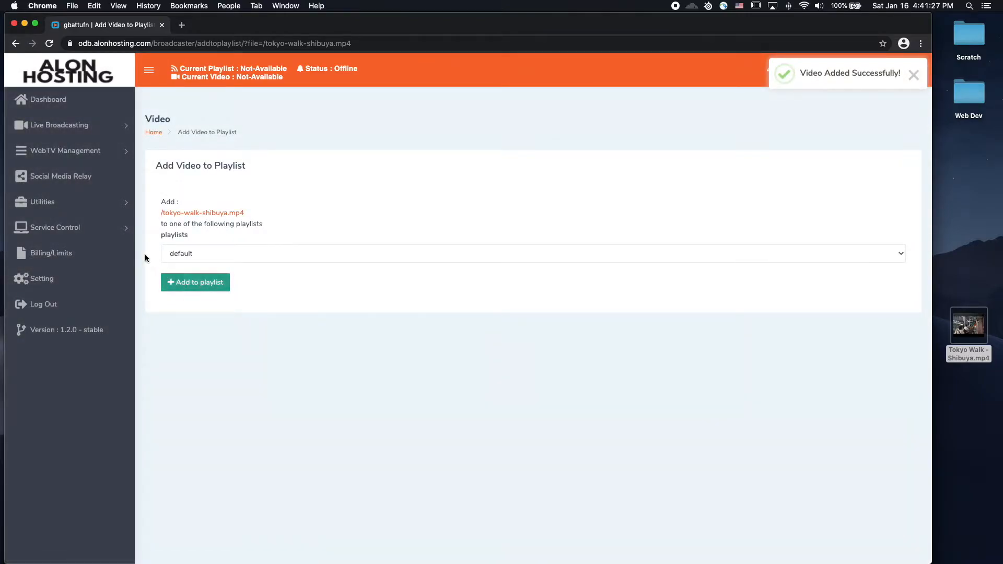
{"action": "left_click", "coordinate": [66, 150]}
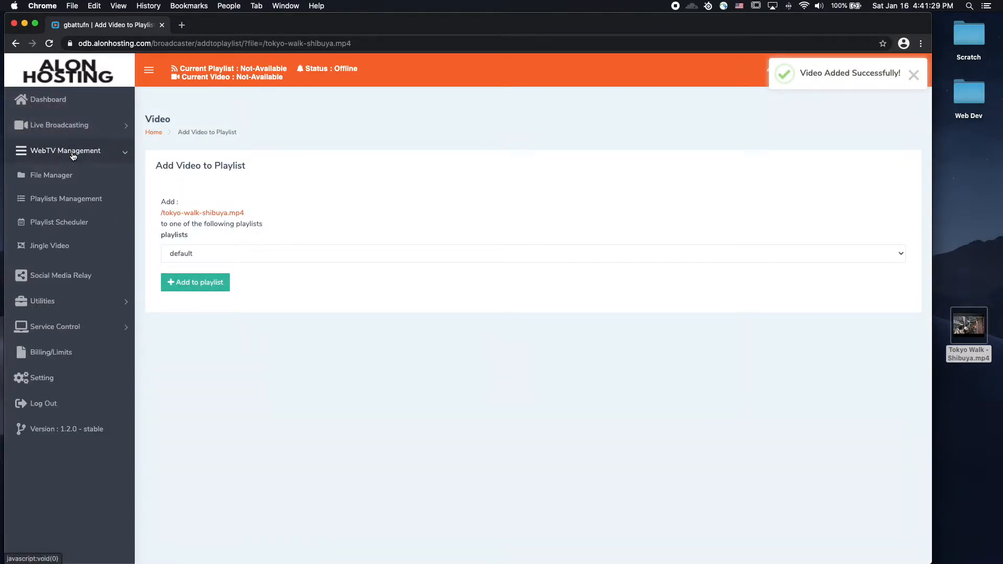
Open Playlists Management to confirm Daily holds 1 video
{"action": "left_click", "coordinate": [66, 198]}
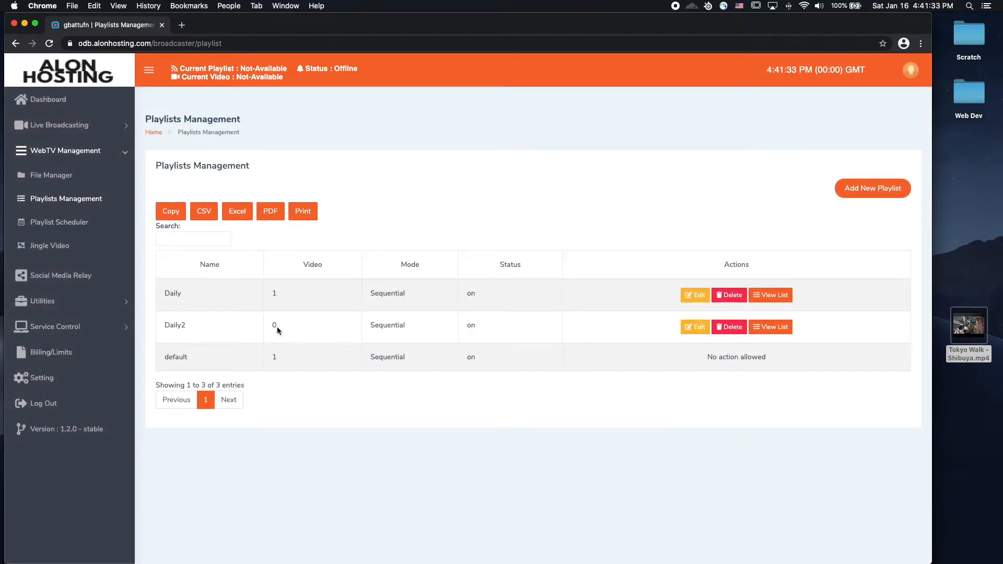
{"action": "mouse_move", "coordinate": [205, 289]}
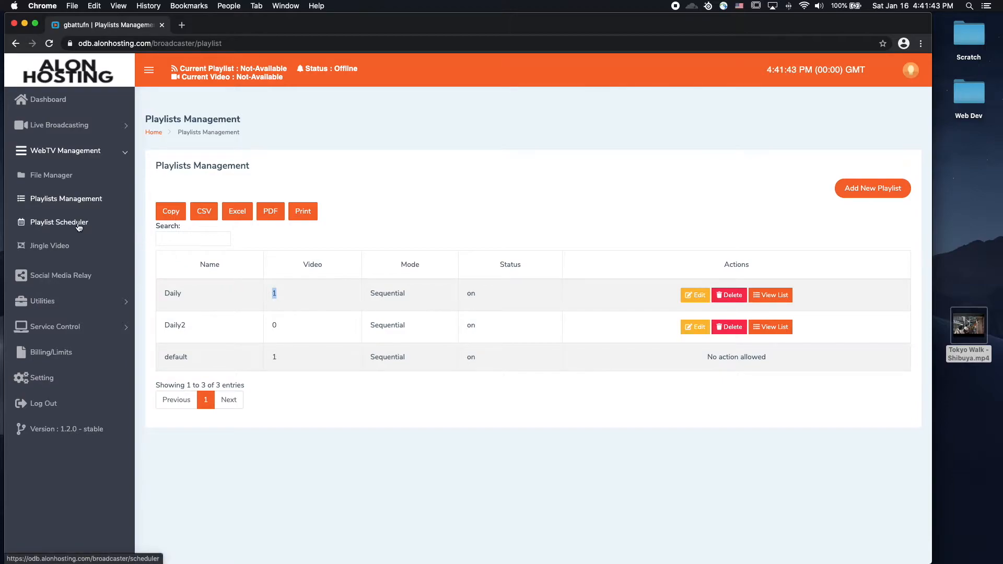
Pick Daily in Playlist Scheduler, trying Daily (Mon/Wed/Fri) and Oneshot types before Nonstop
{"action": "left_click", "coordinate": [60, 222]}
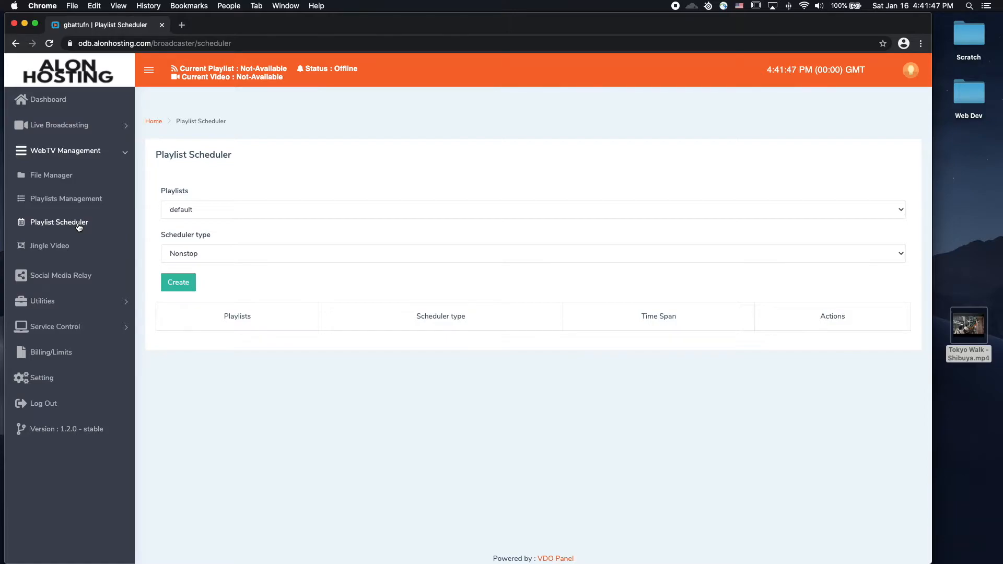
{"action": "mouse_move", "coordinate": [223, 213]}
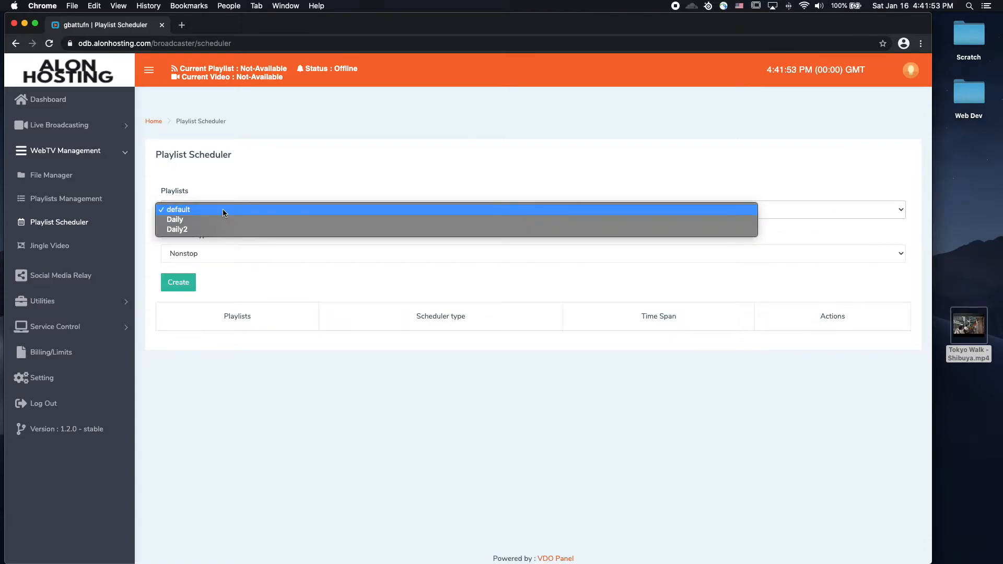
{"action": "mouse_move", "coordinate": [189, 219]}
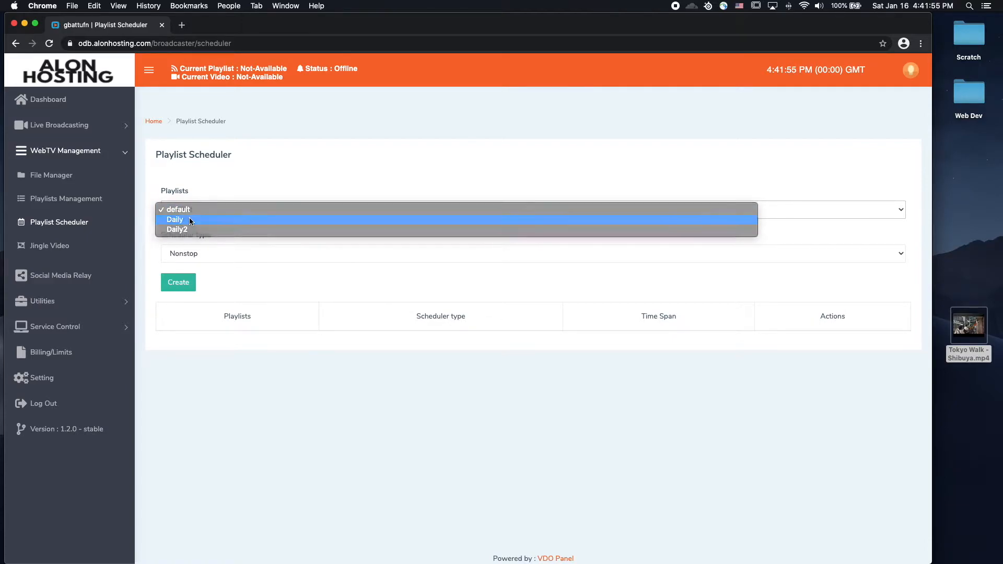
{"action": "left_click", "coordinate": [175, 219]}
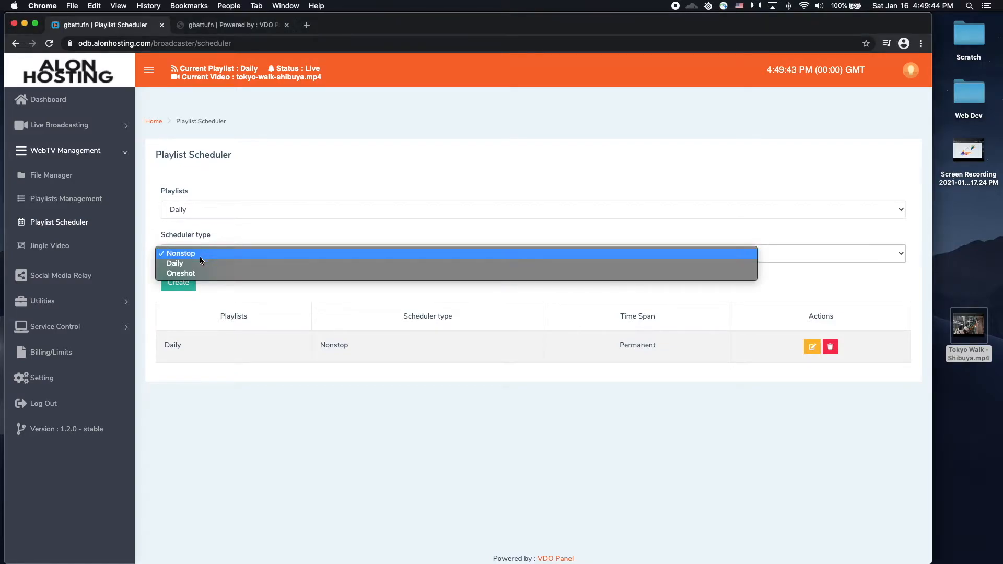
{"action": "left_click", "coordinate": [174, 263]}
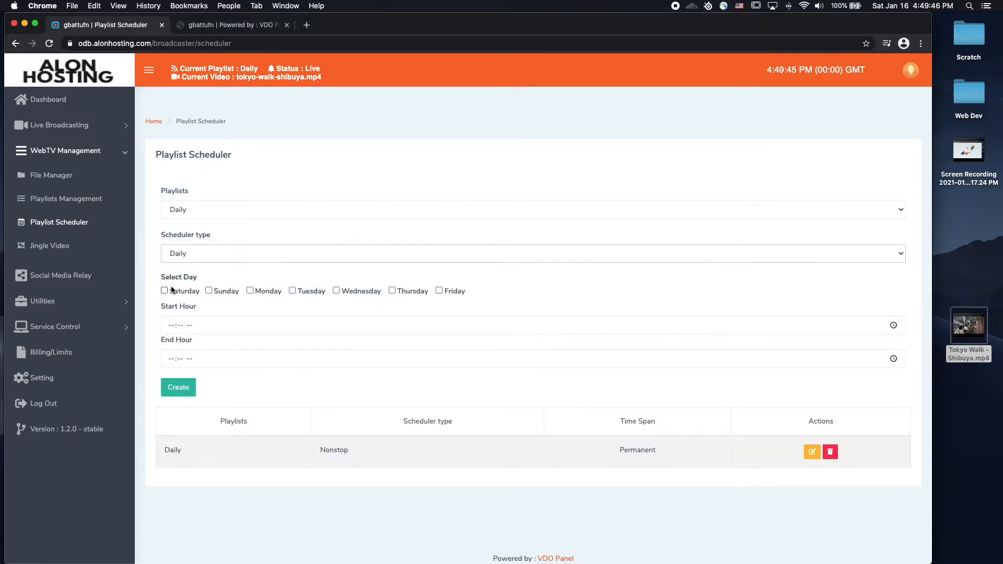
{"action": "left_click", "coordinate": [250, 291]}
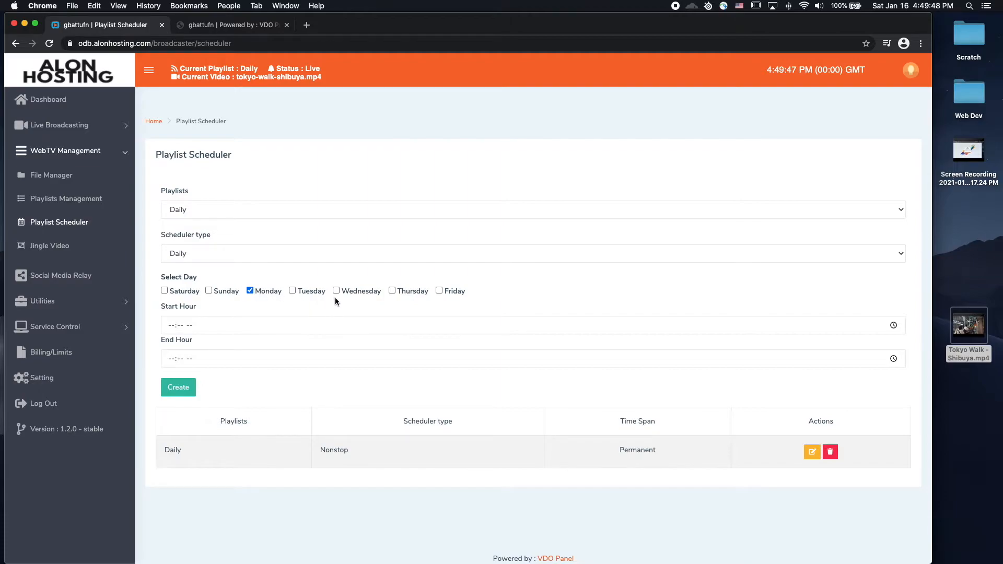
{"action": "left_click", "coordinate": [336, 290]}
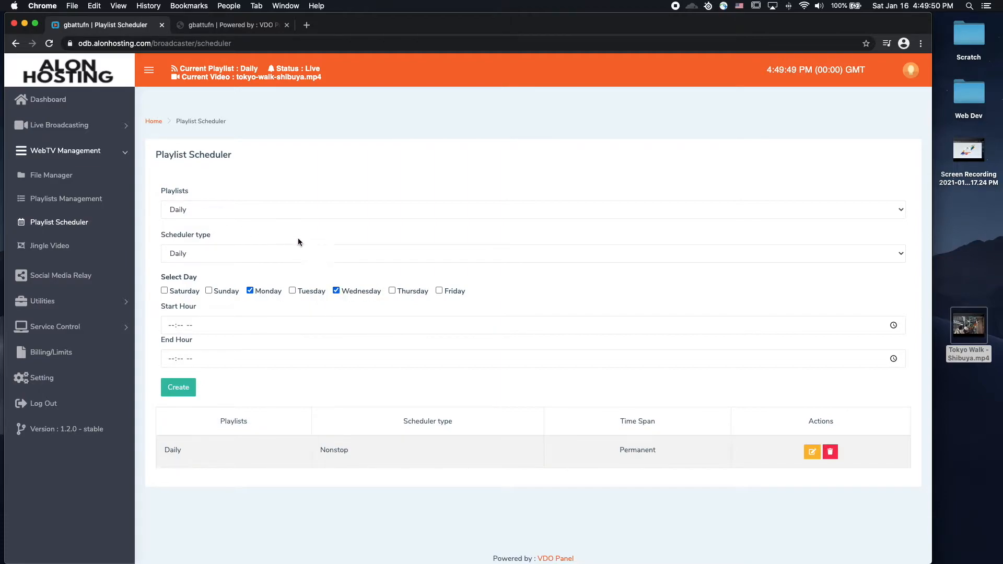
{"action": "left_click", "coordinate": [439, 291]}
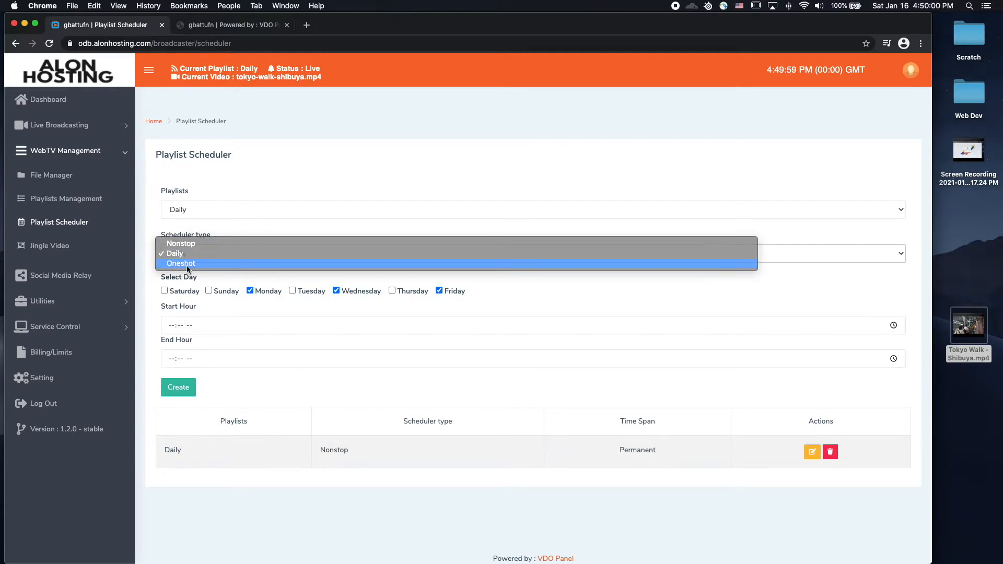
{"action": "left_click", "coordinate": [182, 262]}
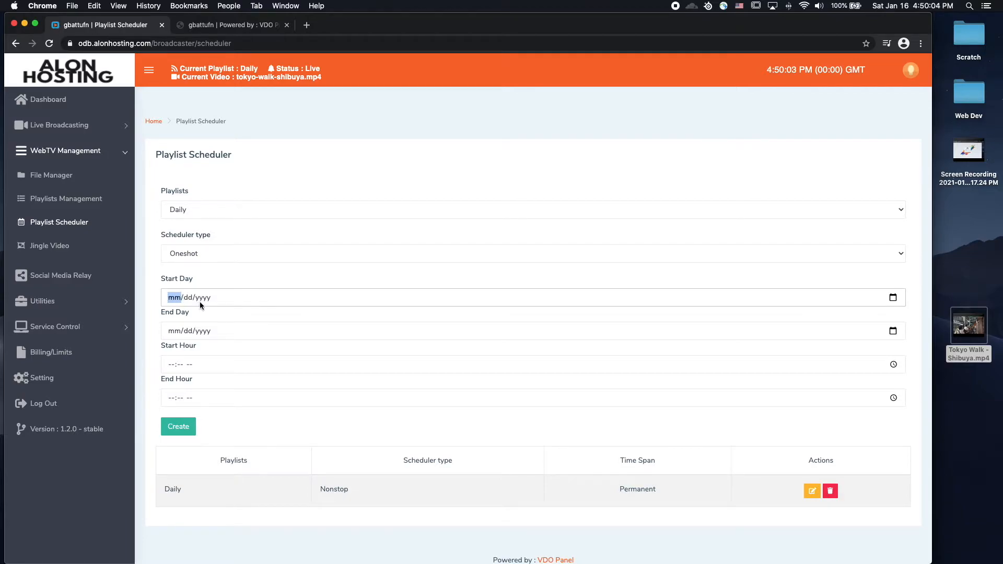
{"action": "mouse_move", "coordinate": [202, 374]}
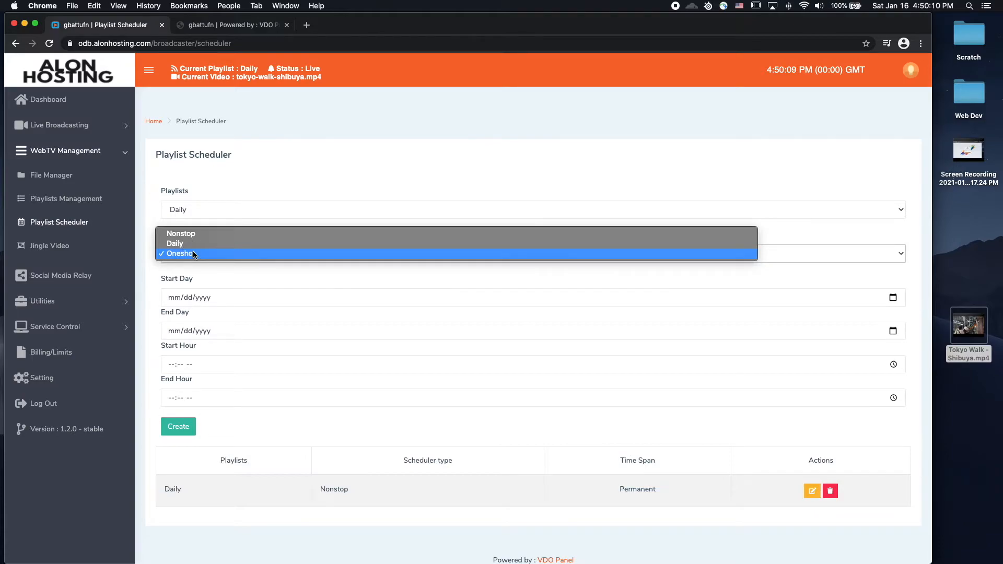
{"action": "mouse_move", "coordinate": [191, 237]}
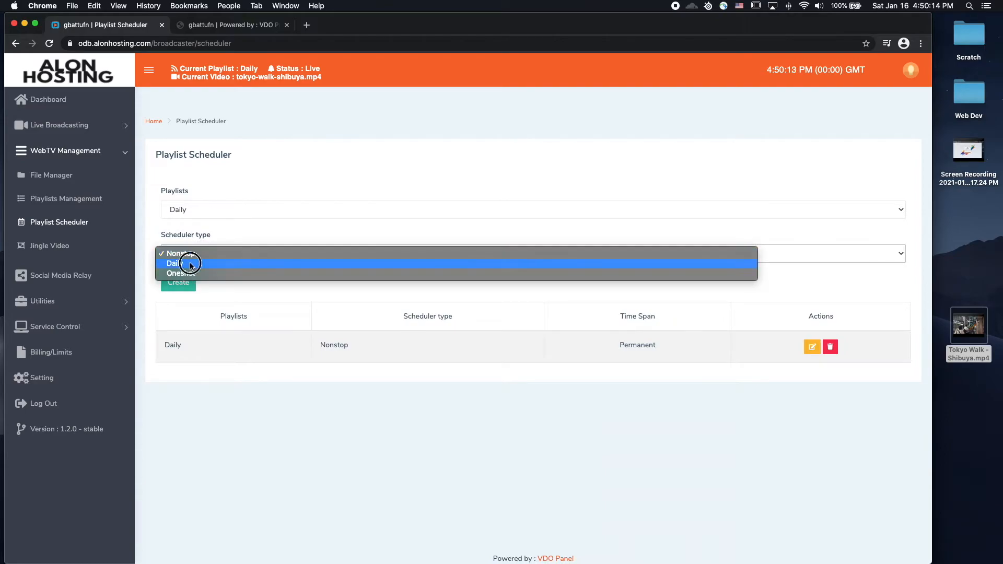
{"action": "left_click", "coordinate": [174, 263]}
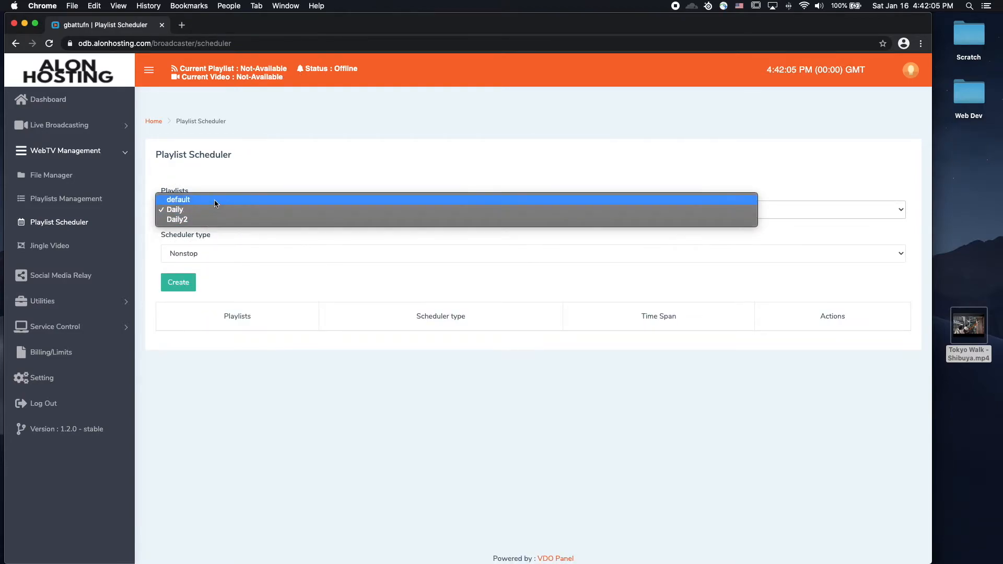
Save a Nonstop, Permanent schedule for the Daily playlist and reopen it for editing
{"action": "left_click", "coordinate": [175, 209]}
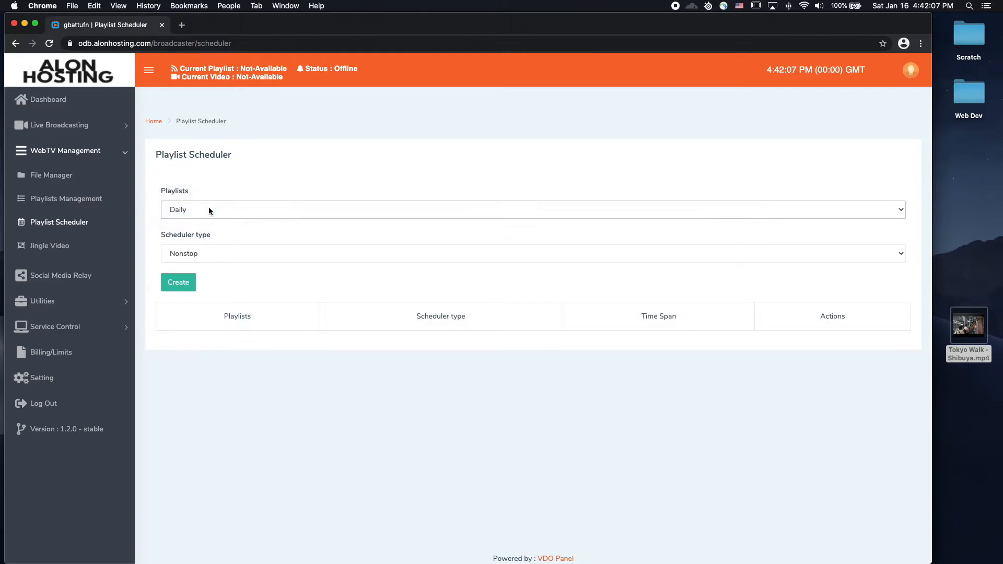
{"action": "mouse_move", "coordinate": [206, 260]}
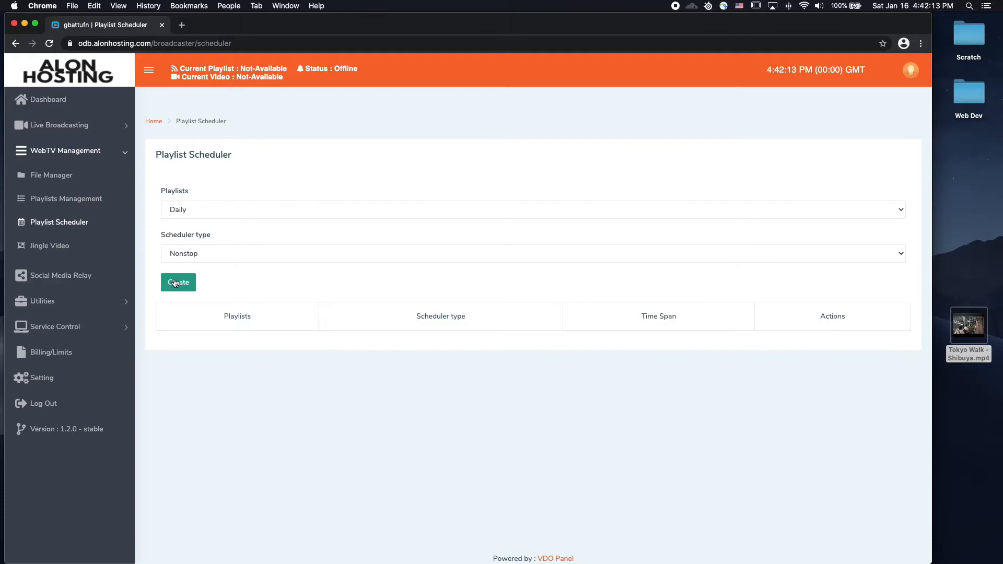
{"action": "left_click", "coordinate": [178, 282]}
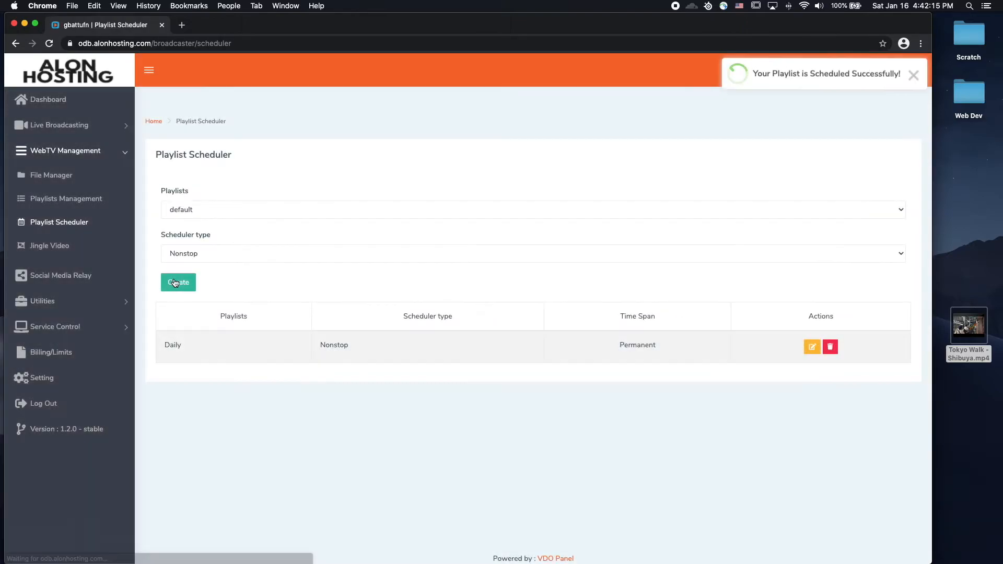
{"action": "left_click", "coordinate": [809, 346]}
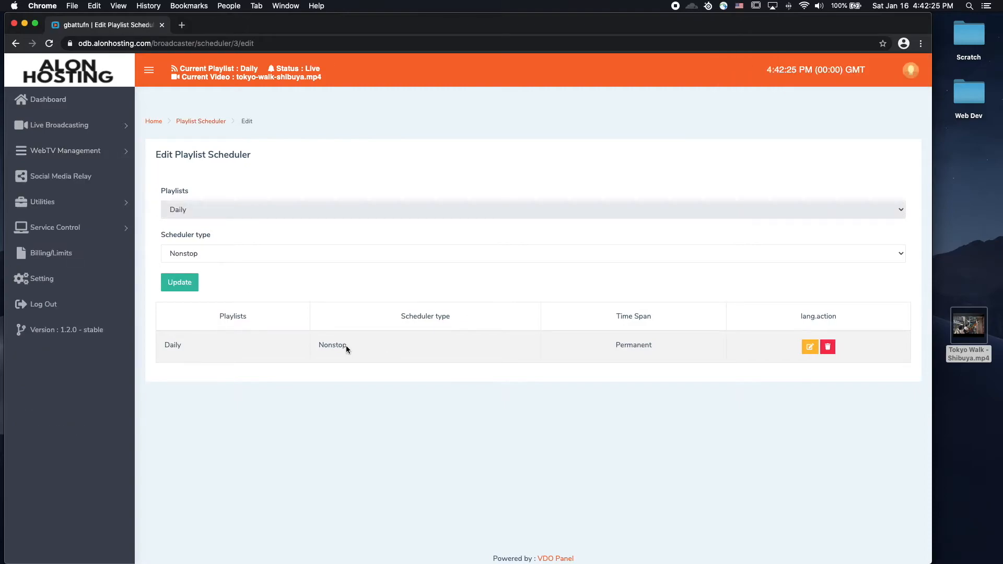
{"action": "mouse_move", "coordinate": [354, 359]}
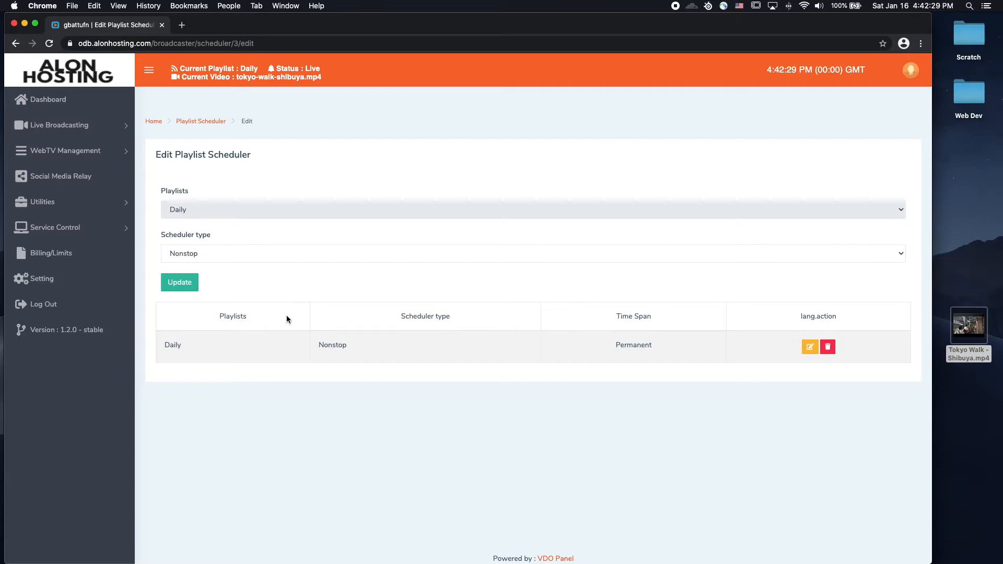
{"action": "mouse_move", "coordinate": [190, 216]}
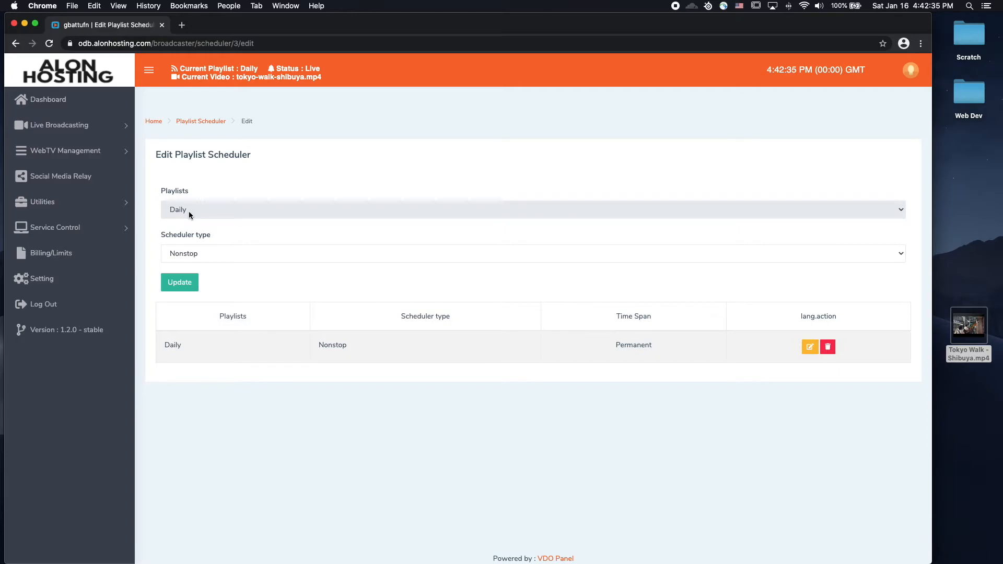
{"action": "mouse_move", "coordinate": [304, 350]}
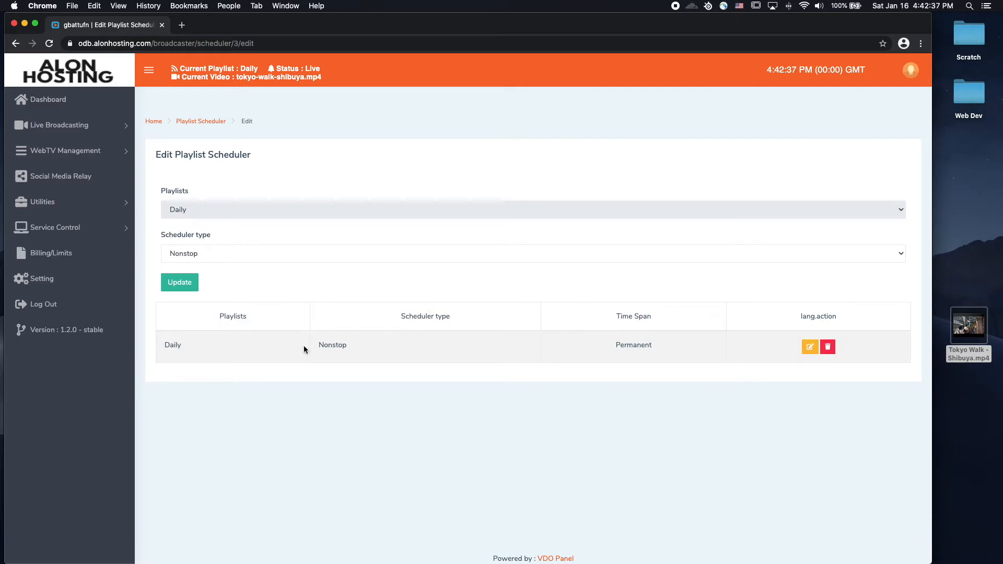
{"action": "mouse_move", "coordinate": [152, 267]}
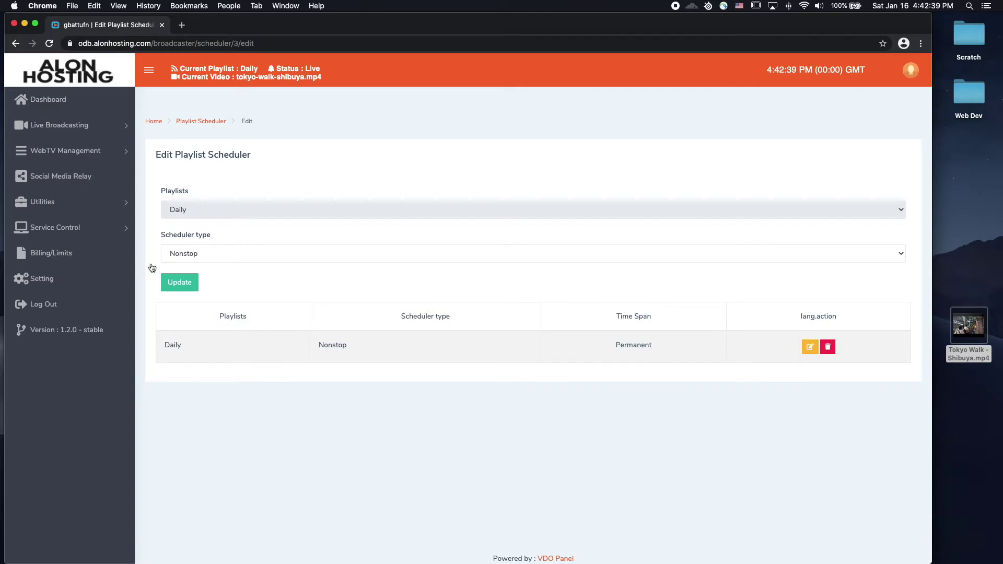
Open Utilities > Quick Links and launch the Server Streaming panel video player link
{"action": "left_click", "coordinate": [65, 150]}
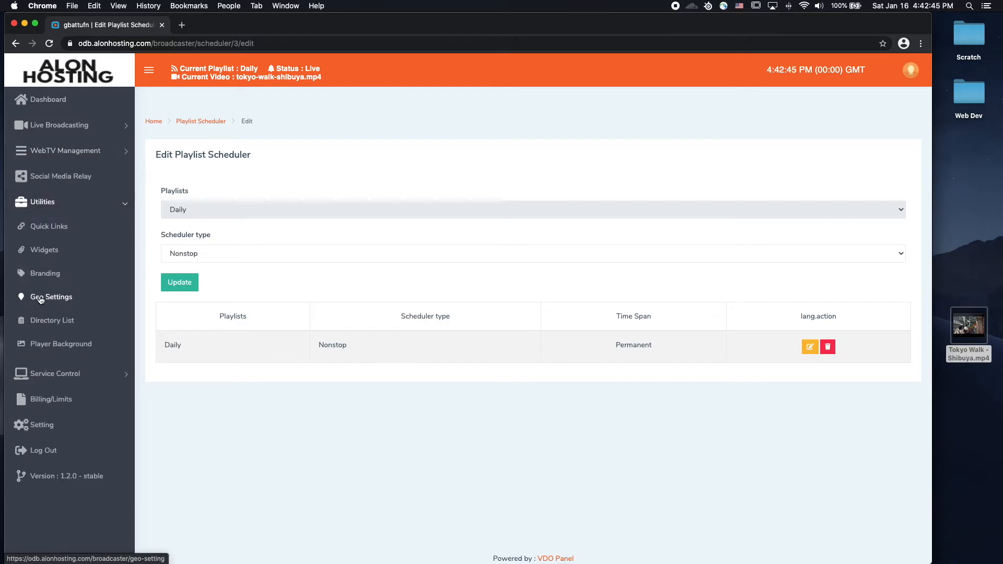
{"action": "mouse_move", "coordinate": [49, 226]}
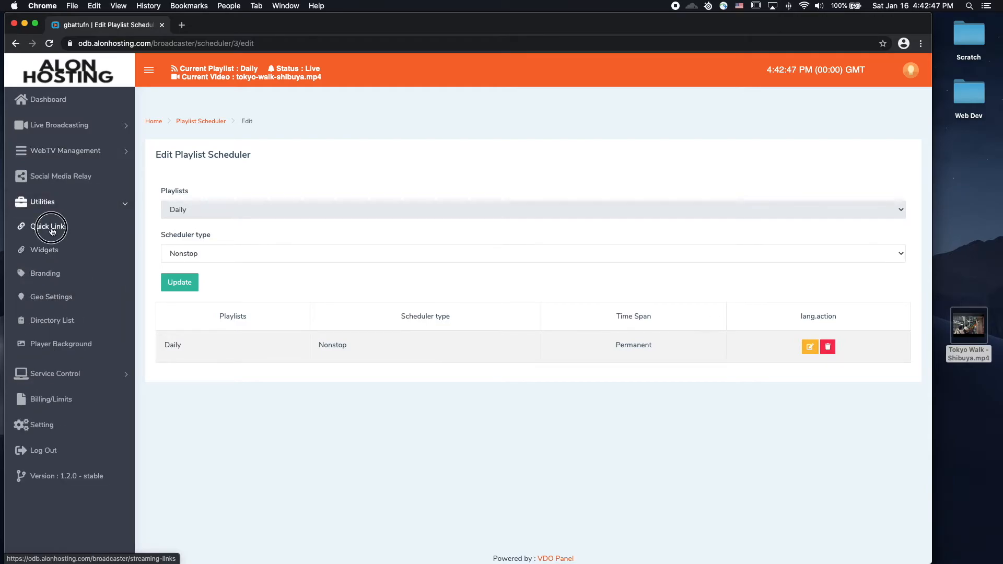
{"action": "left_click", "coordinate": [50, 226]}
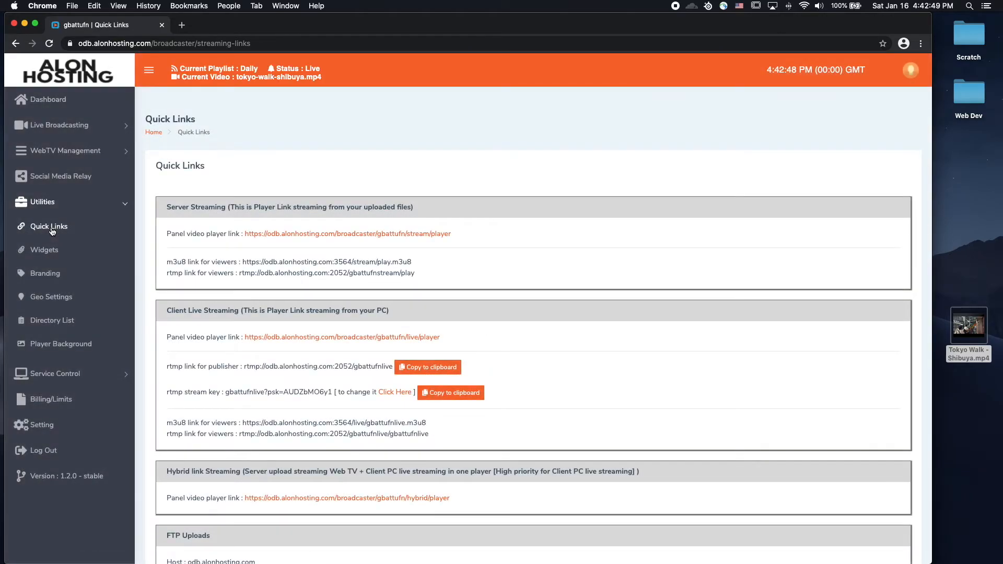
{"action": "mouse_move", "coordinate": [114, 240]}
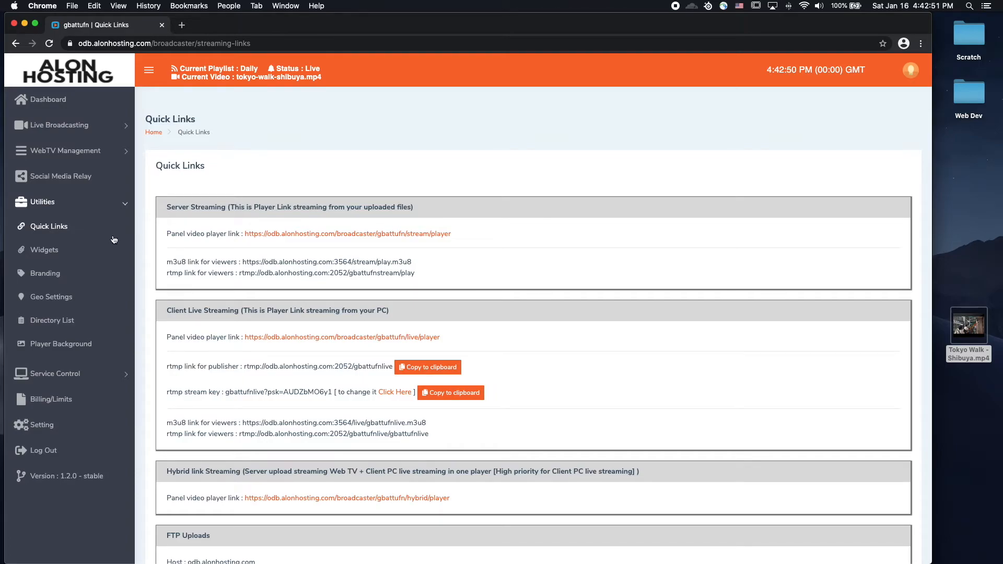
{"action": "mouse_move", "coordinate": [174, 237]}
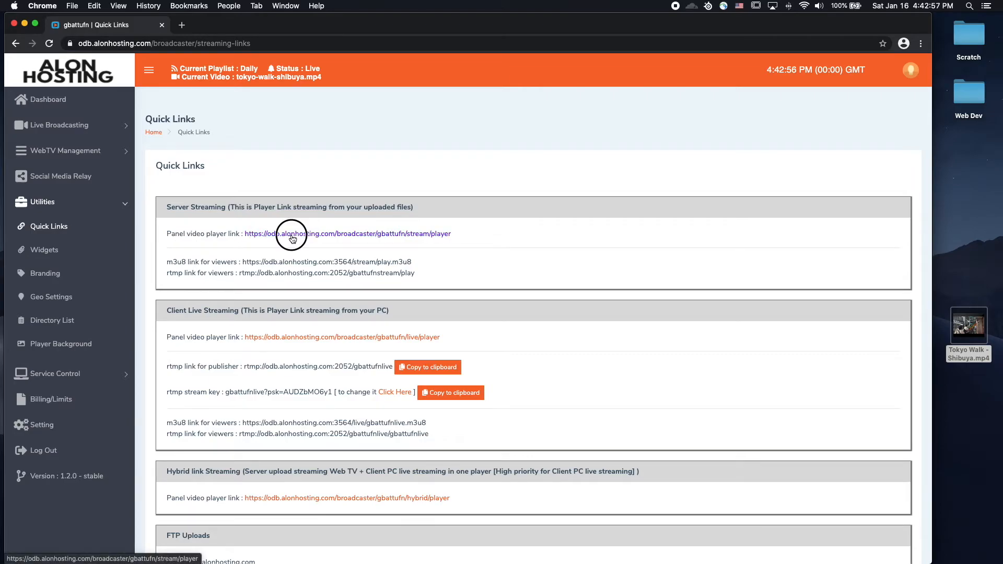
{"action": "left_click", "coordinate": [348, 234]}
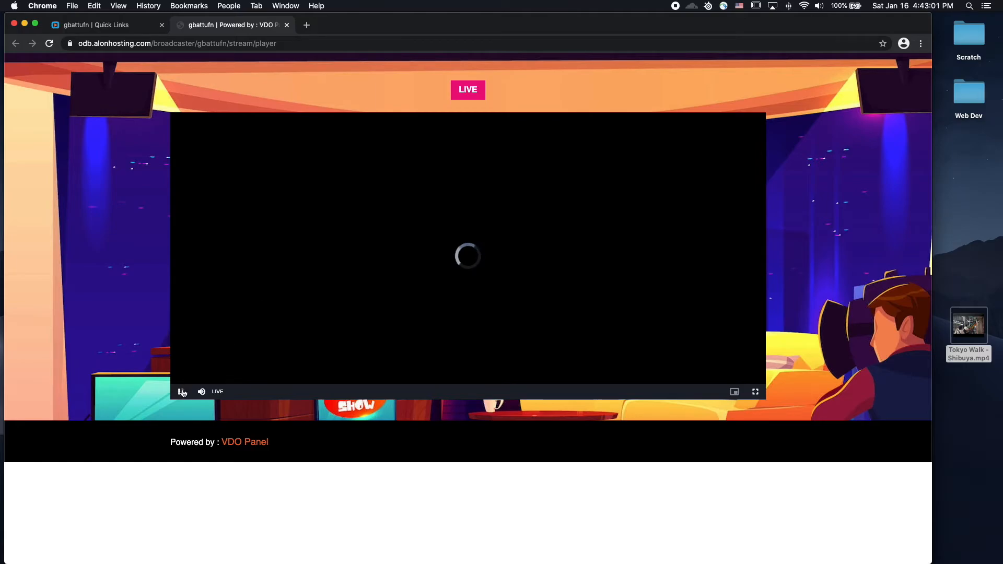
Play the Tokyo walk stream muted, then return to Quick Links and open Widgets
{"action": "left_click", "coordinate": [182, 392]}
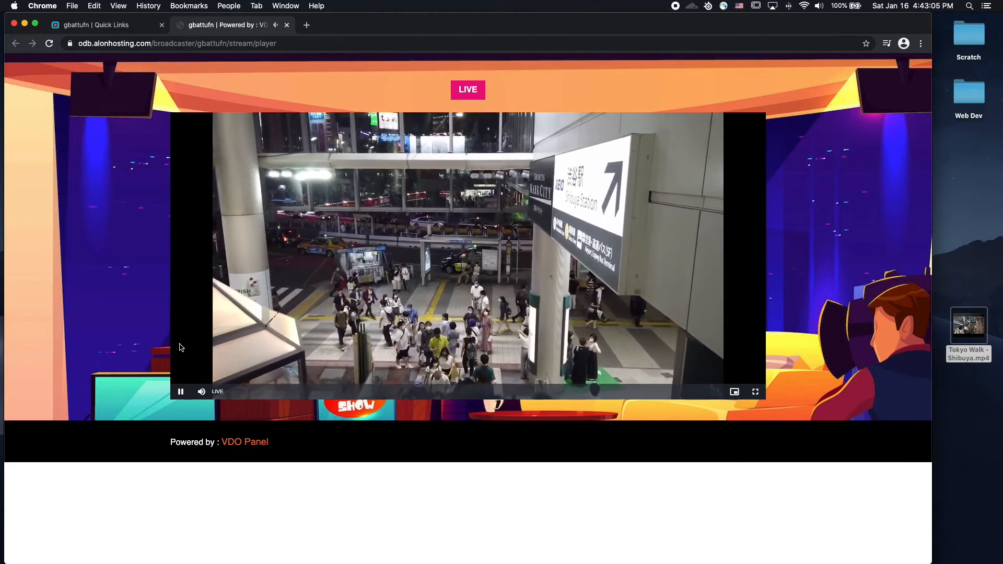
{"action": "mouse_move", "coordinate": [181, 392]}
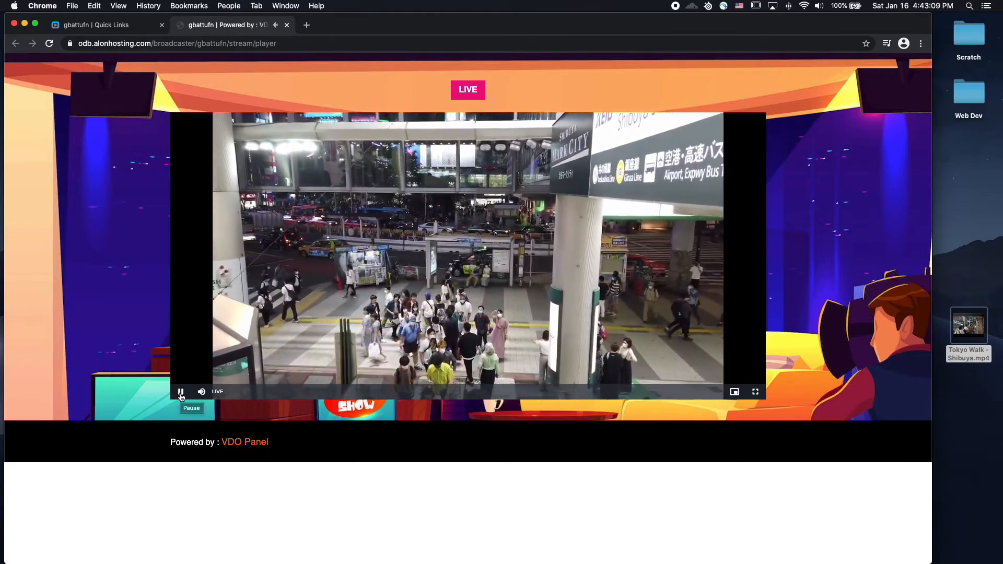
{"action": "mouse_move", "coordinate": [223, 392]}
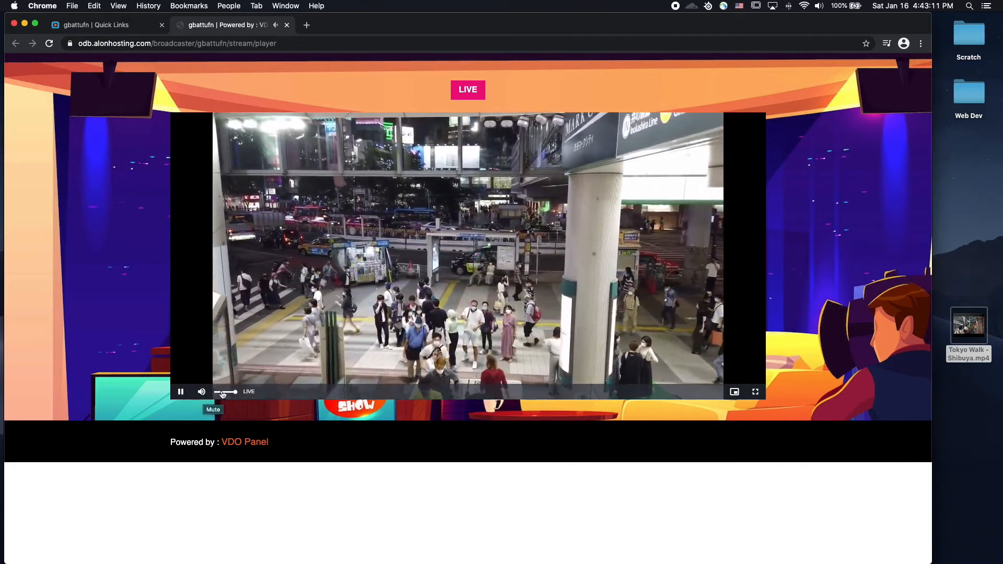
{"action": "left_click", "coordinate": [201, 391]}
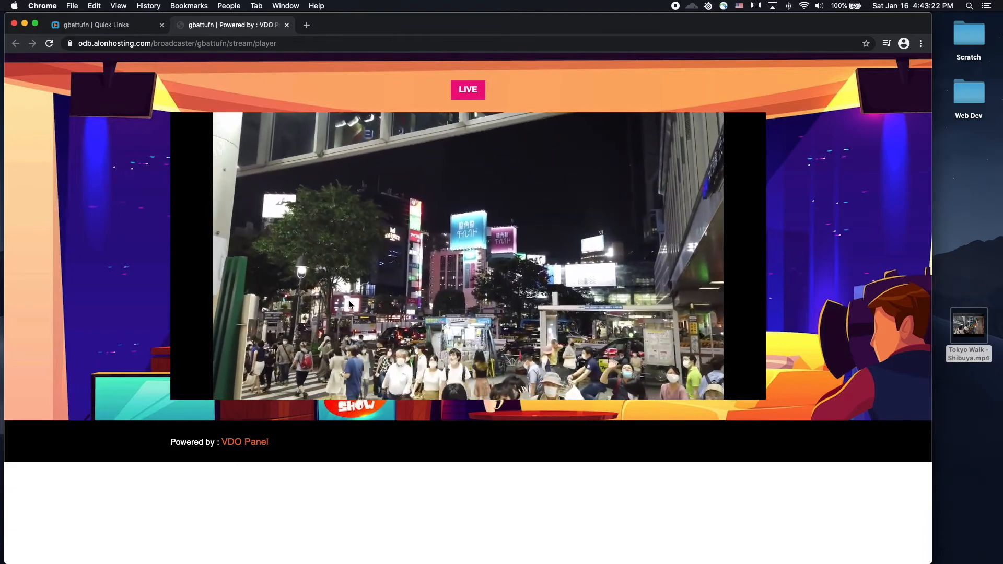
{"action": "mouse_move", "coordinate": [180, 72]}
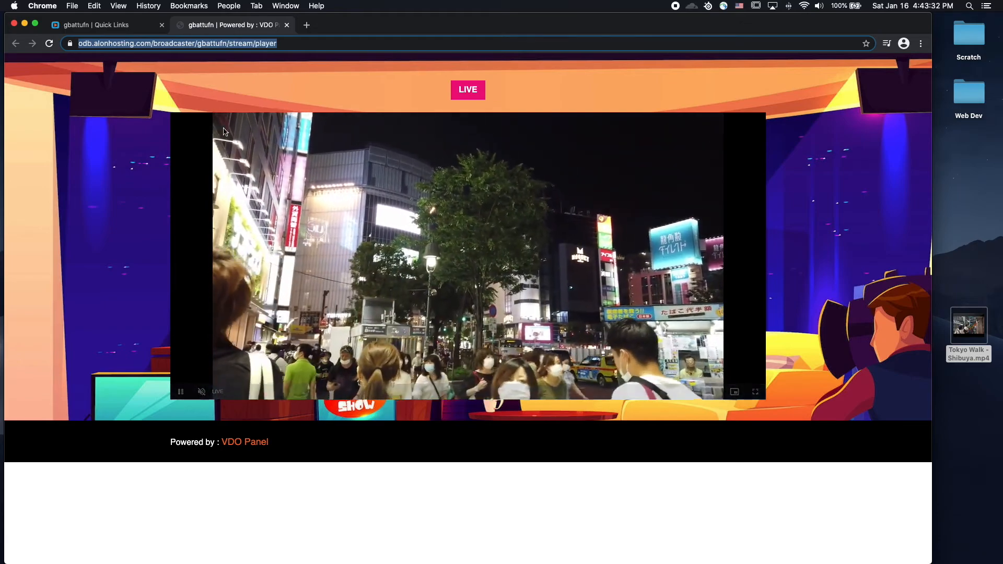
{"action": "left_click", "coordinate": [96, 25]}
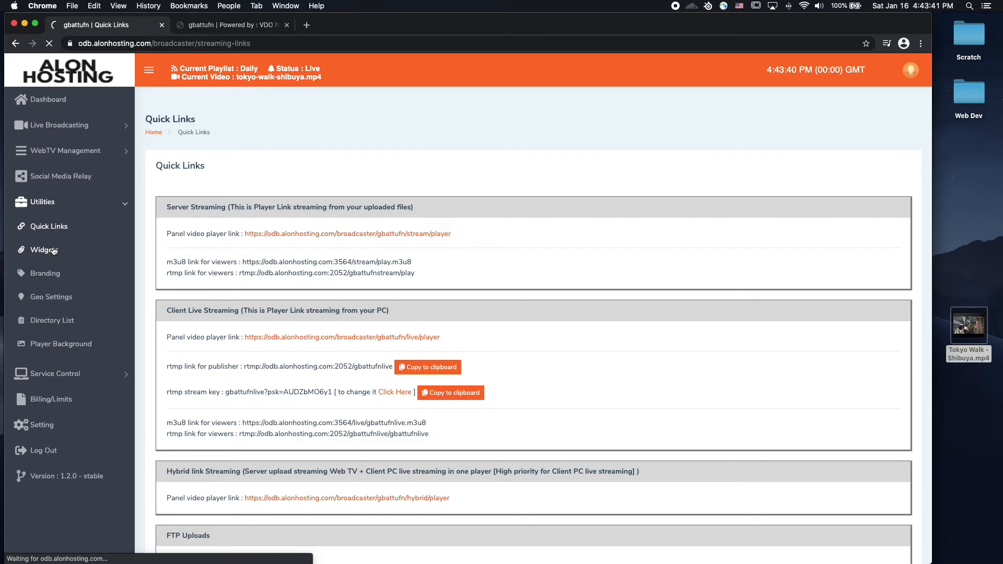
{"action": "left_click", "coordinate": [45, 250]}
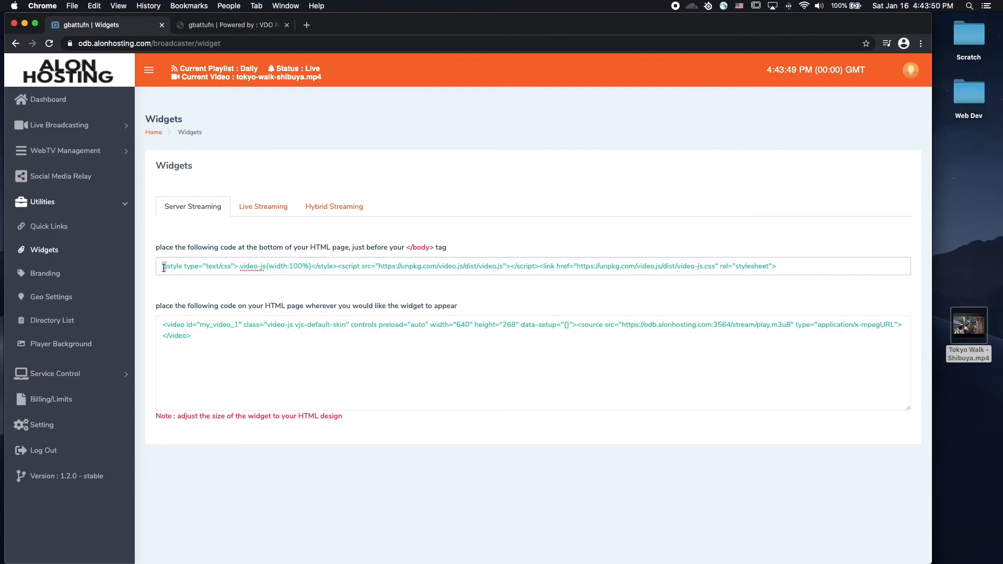
Select the server streaming header embed code line and expand WebTV Management
{"action": "triple_click", "coordinate": [512, 325]}
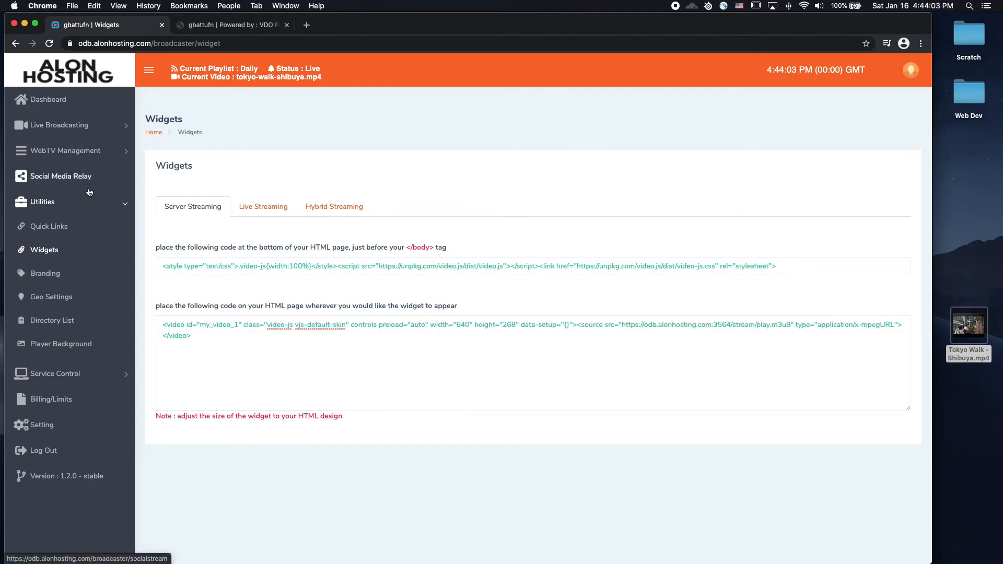
{"action": "left_click", "coordinate": [64, 151]}
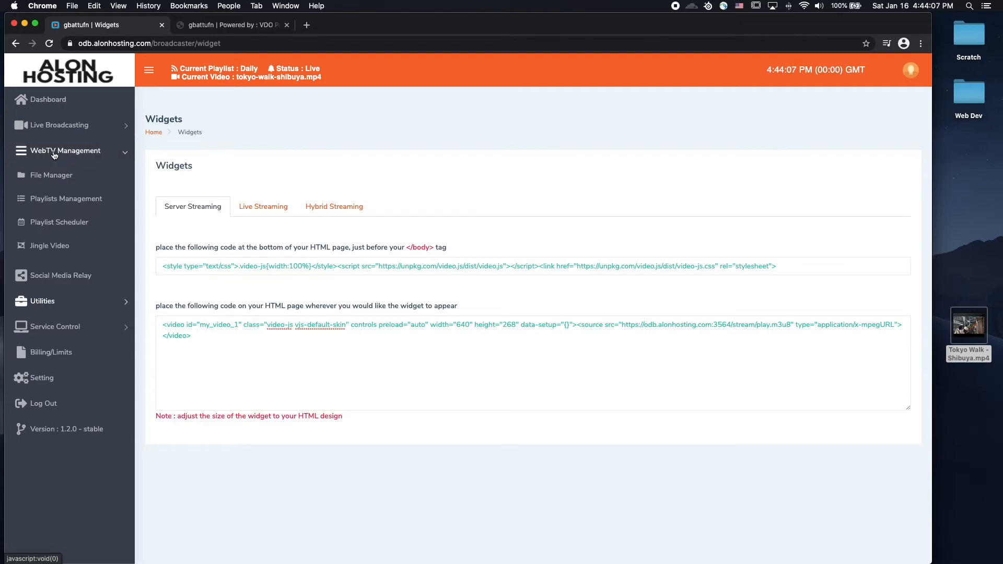
Check tokyo-walk-shibuya.mp4 in File Manager, then open the Jingle Video settings
{"action": "left_click", "coordinate": [52, 175]}
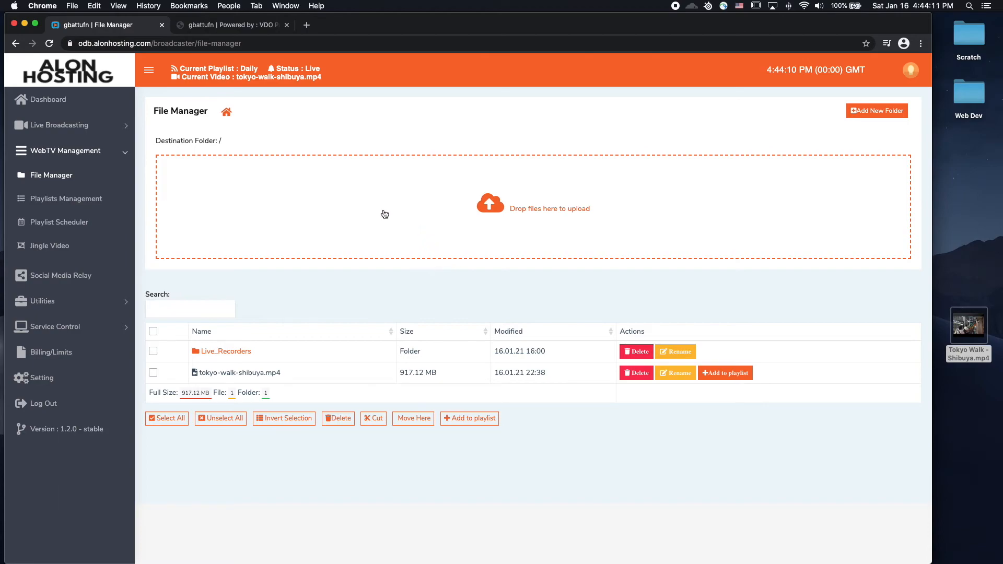
{"action": "mouse_move", "coordinate": [99, 202]}
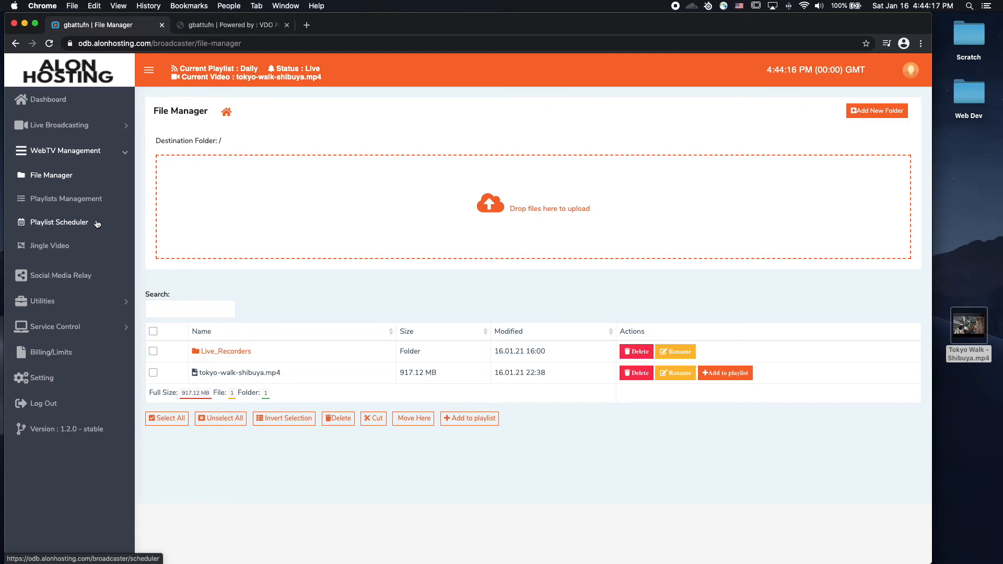
{"action": "mouse_move", "coordinate": [49, 245]}
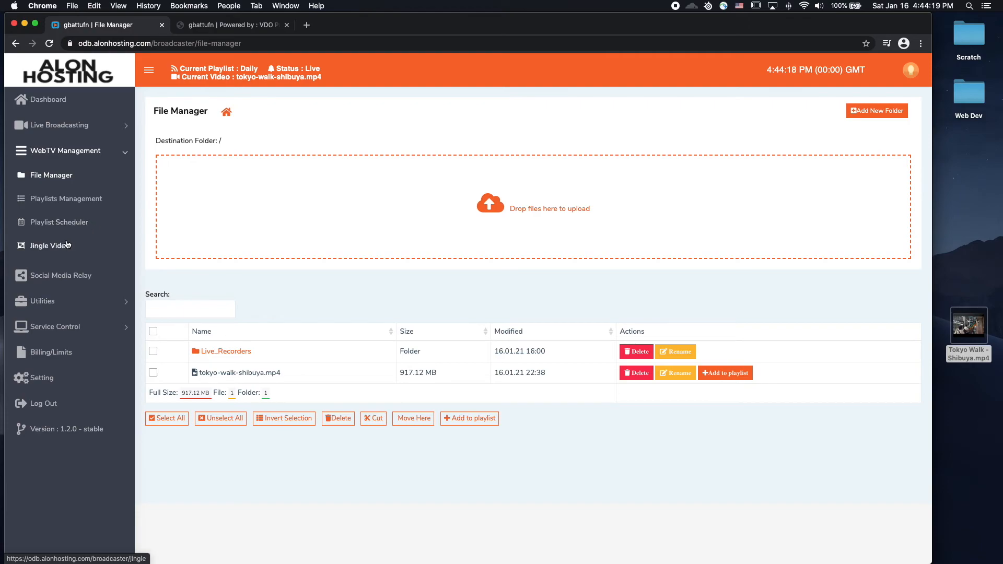
{"action": "left_click", "coordinate": [46, 245]}
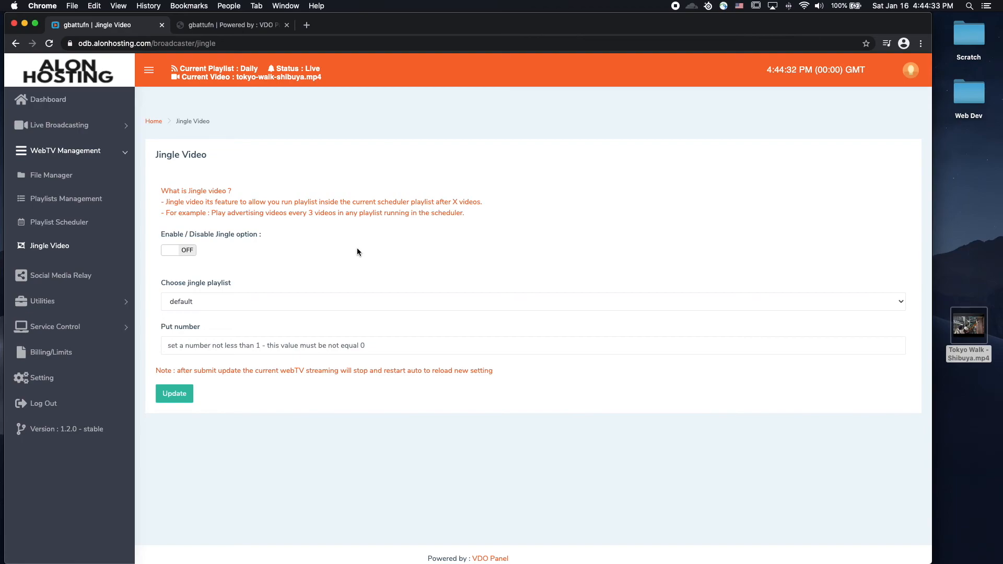
Collapse WebTV Management and go back to the Dashboard usage overview
{"action": "left_click", "coordinate": [65, 150]}
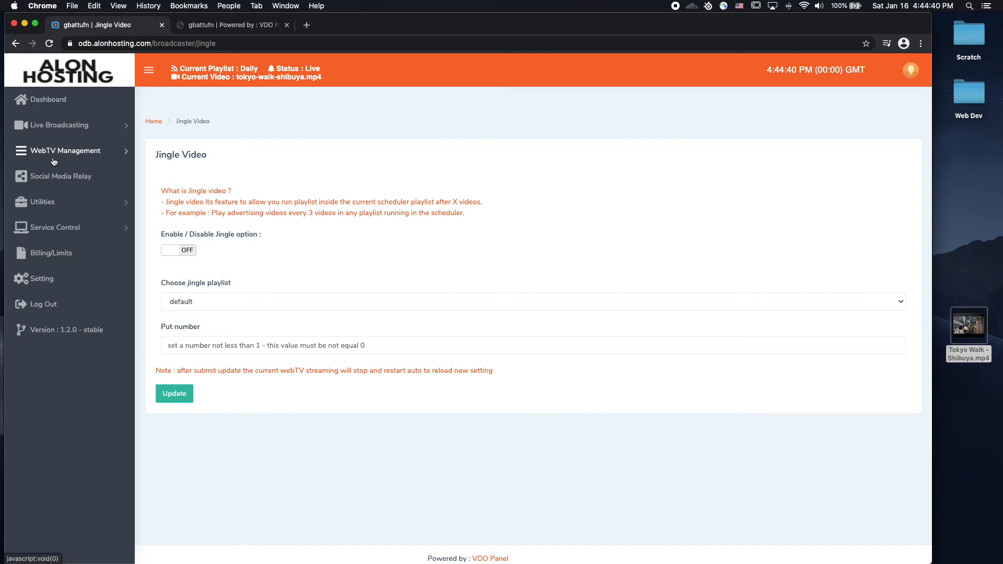
{"action": "left_click", "coordinate": [48, 100]}
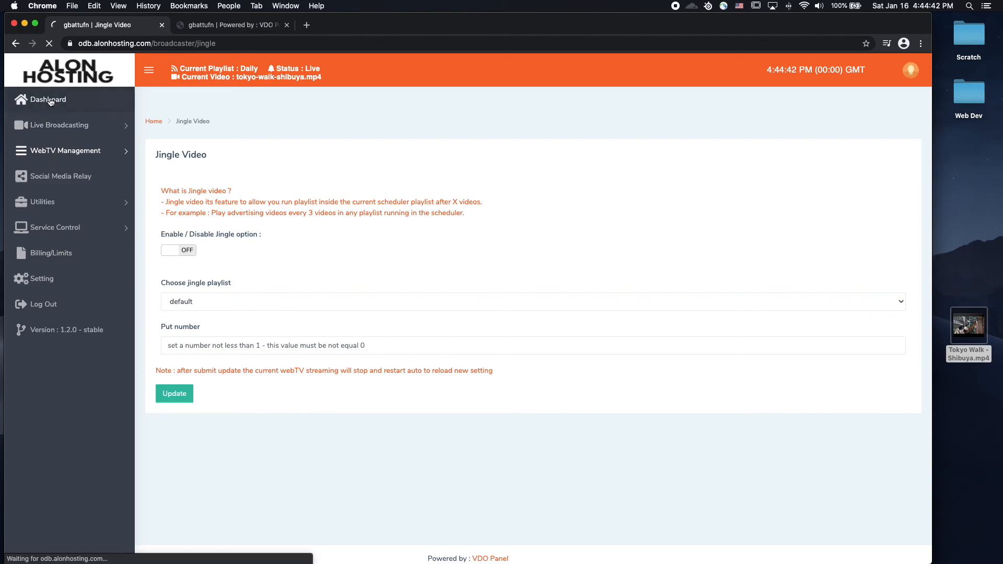
{"action": "left_click", "coordinate": [48, 100]}
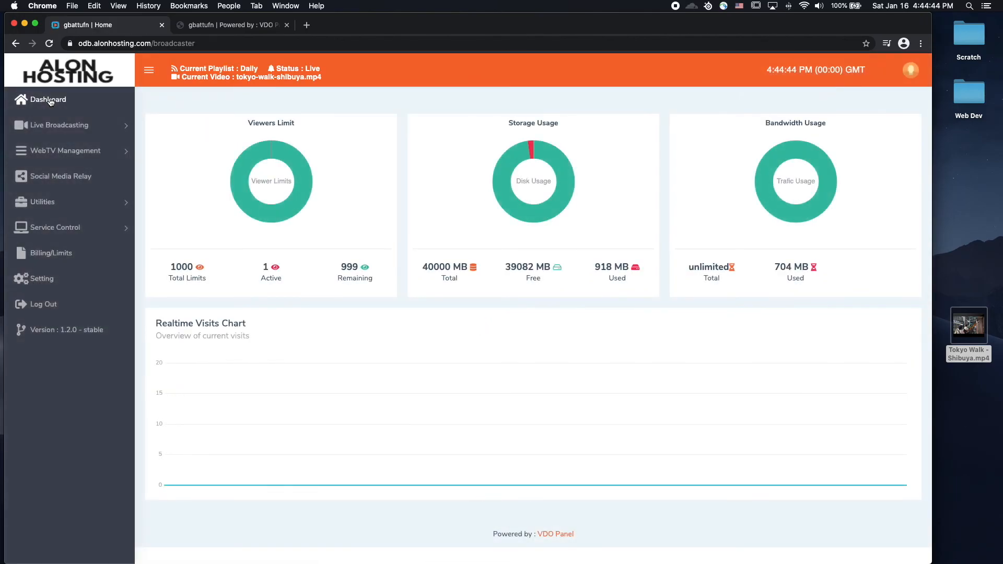